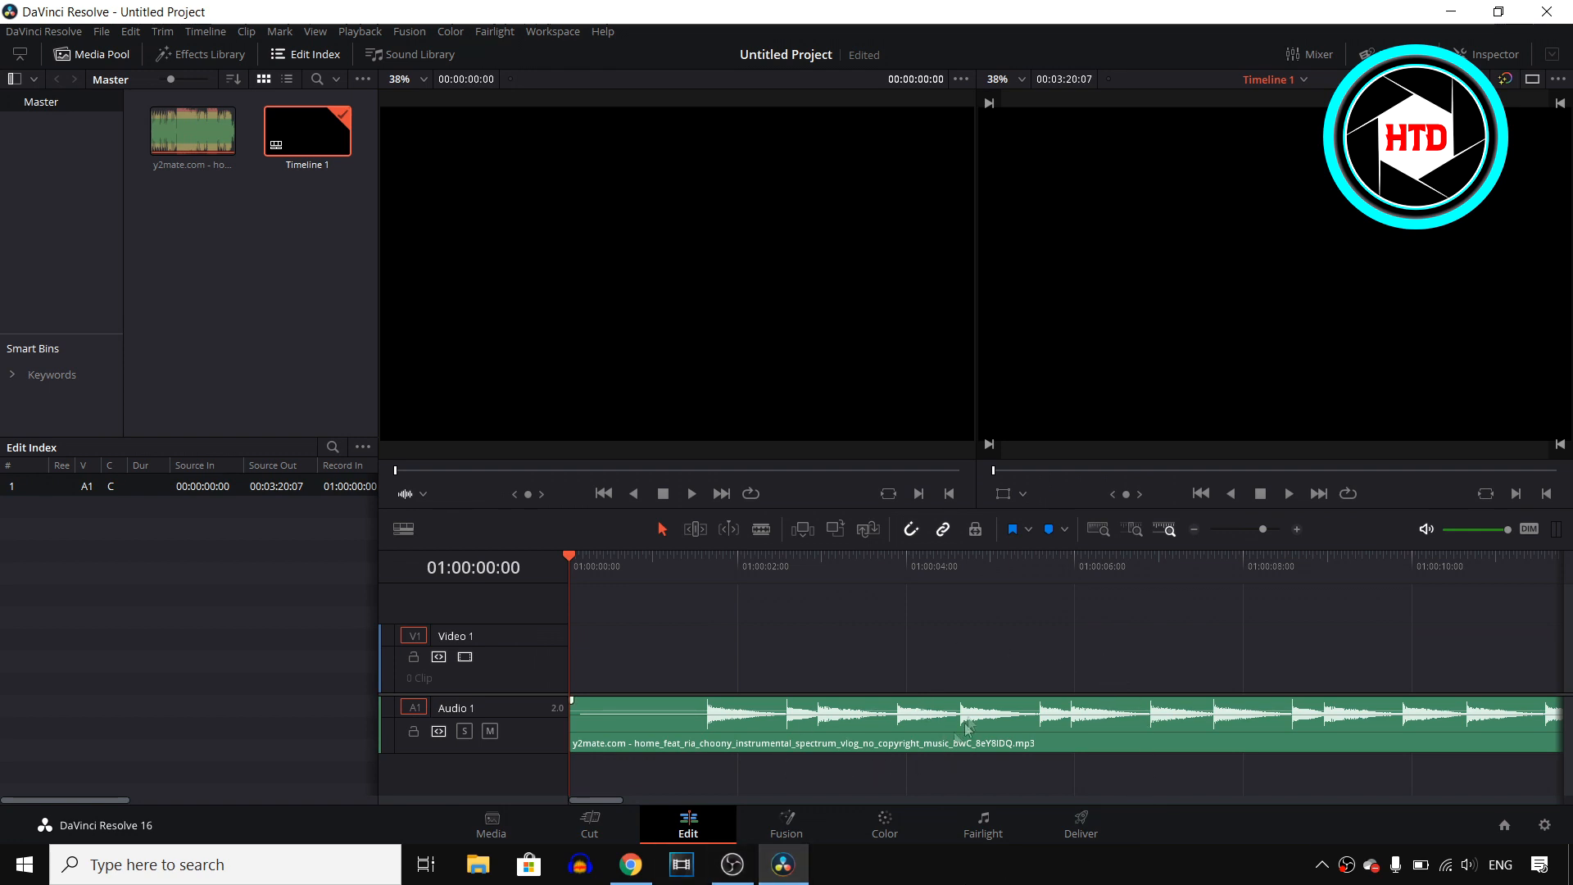
mouse_move(983, 737)
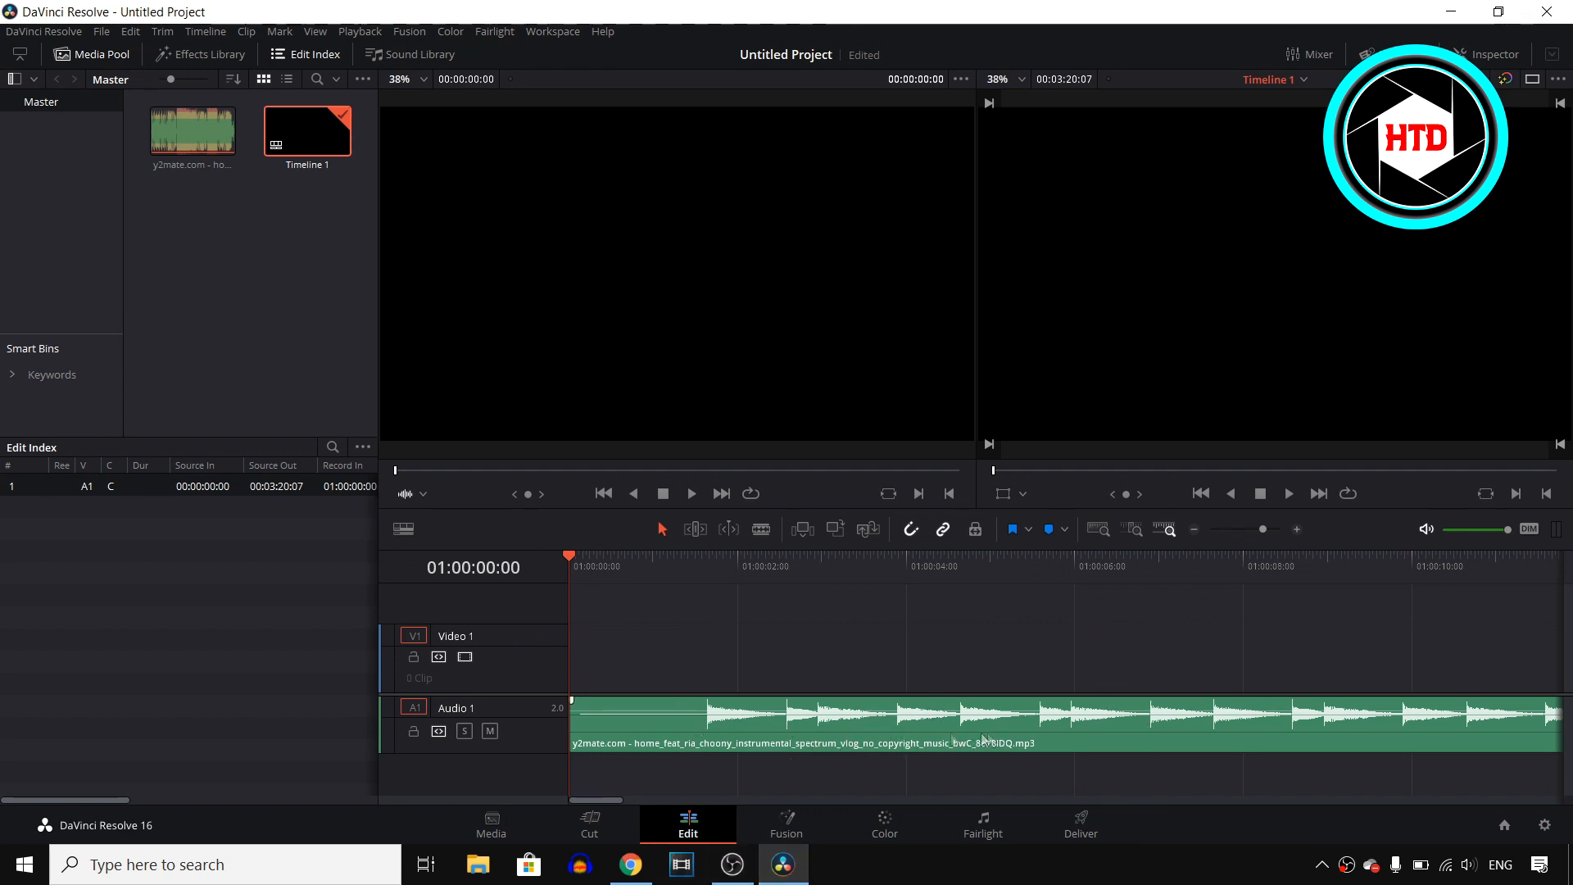
mouse_move(938, 770)
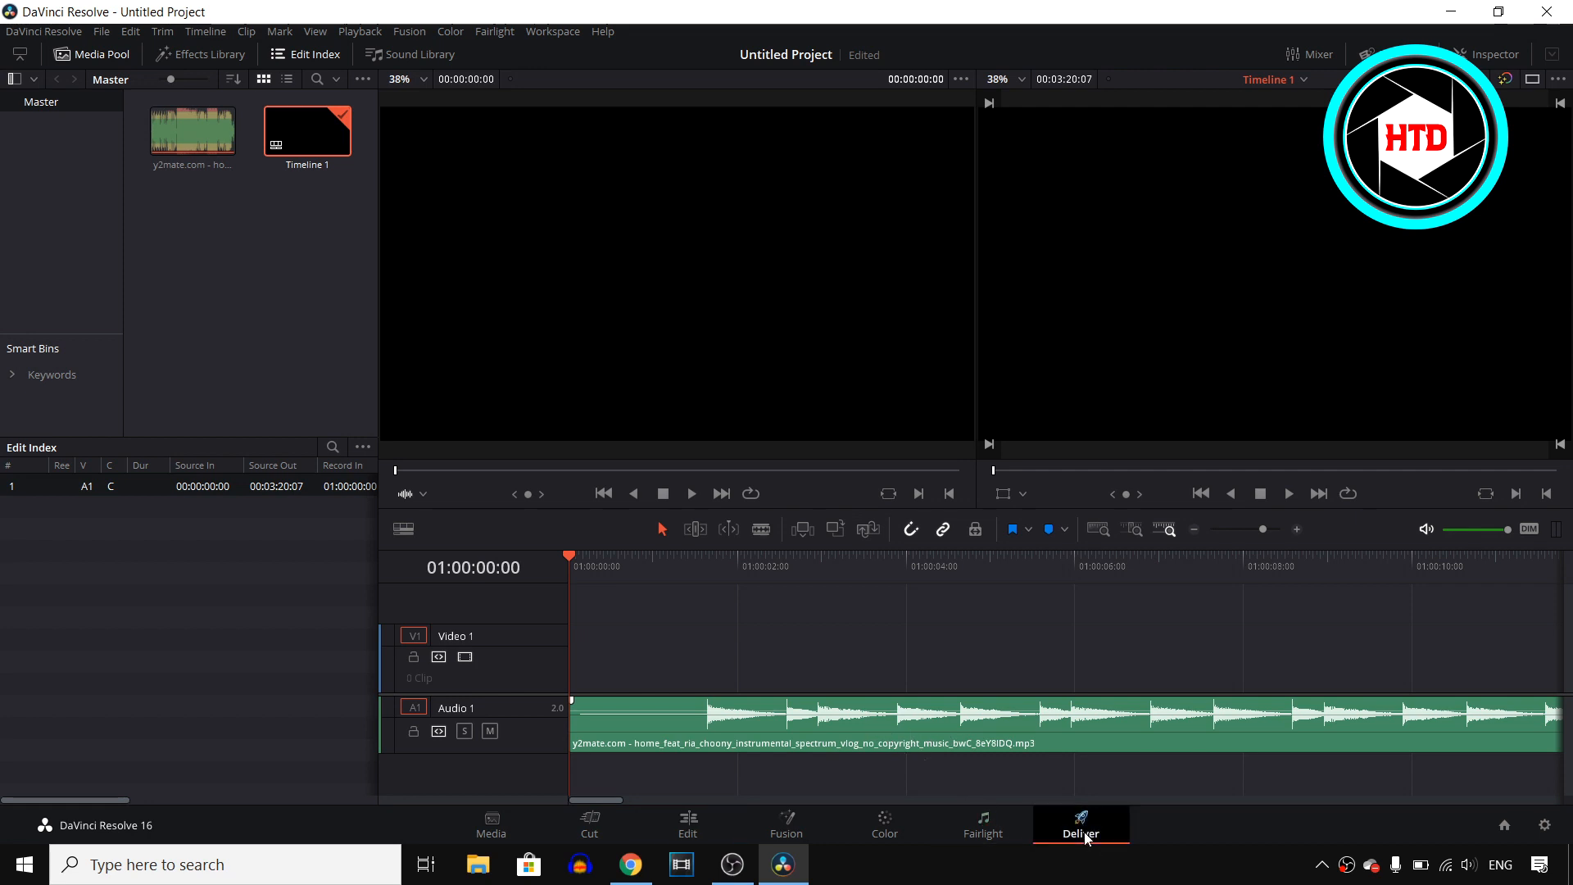
On the Deliver page, uncheck Export Video so the timeline renders audio only
left_click(1080, 822)
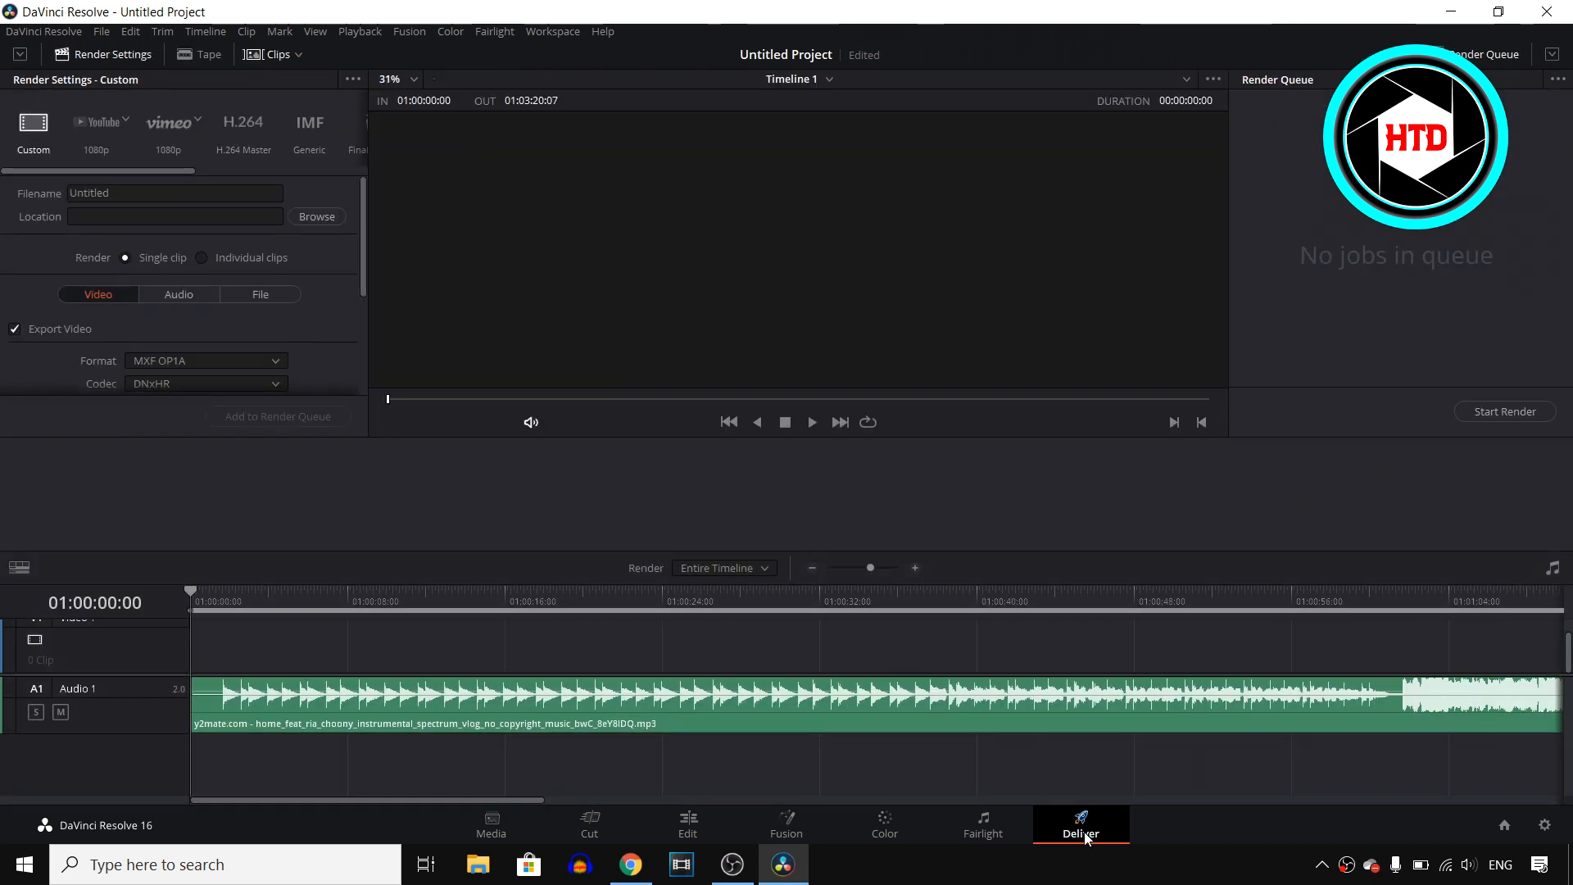
mouse_move(688, 597)
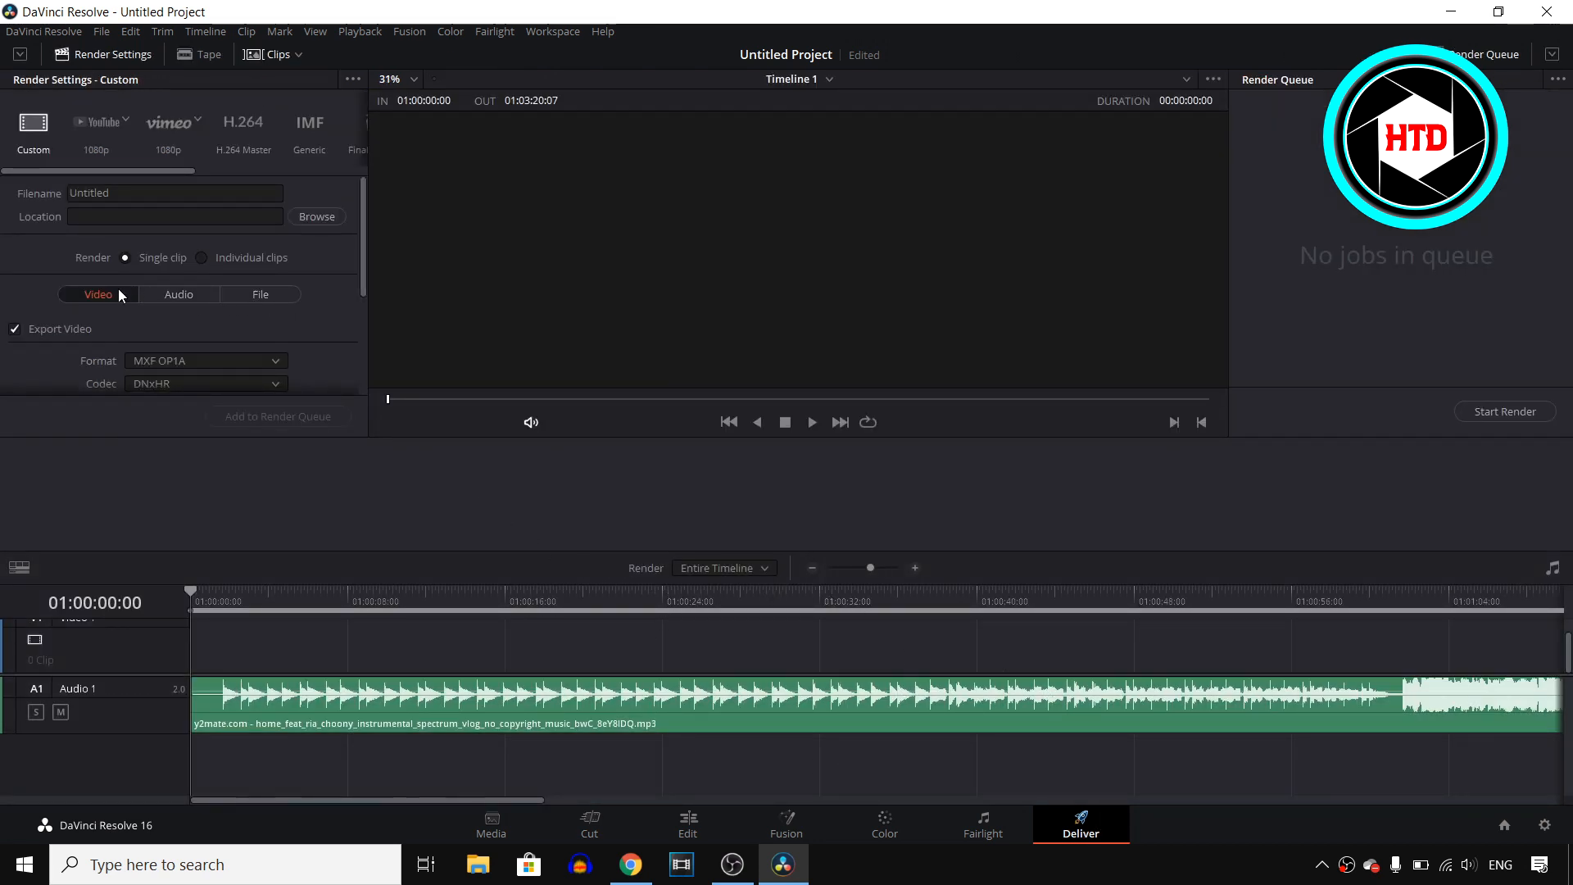
mouse_move(68, 327)
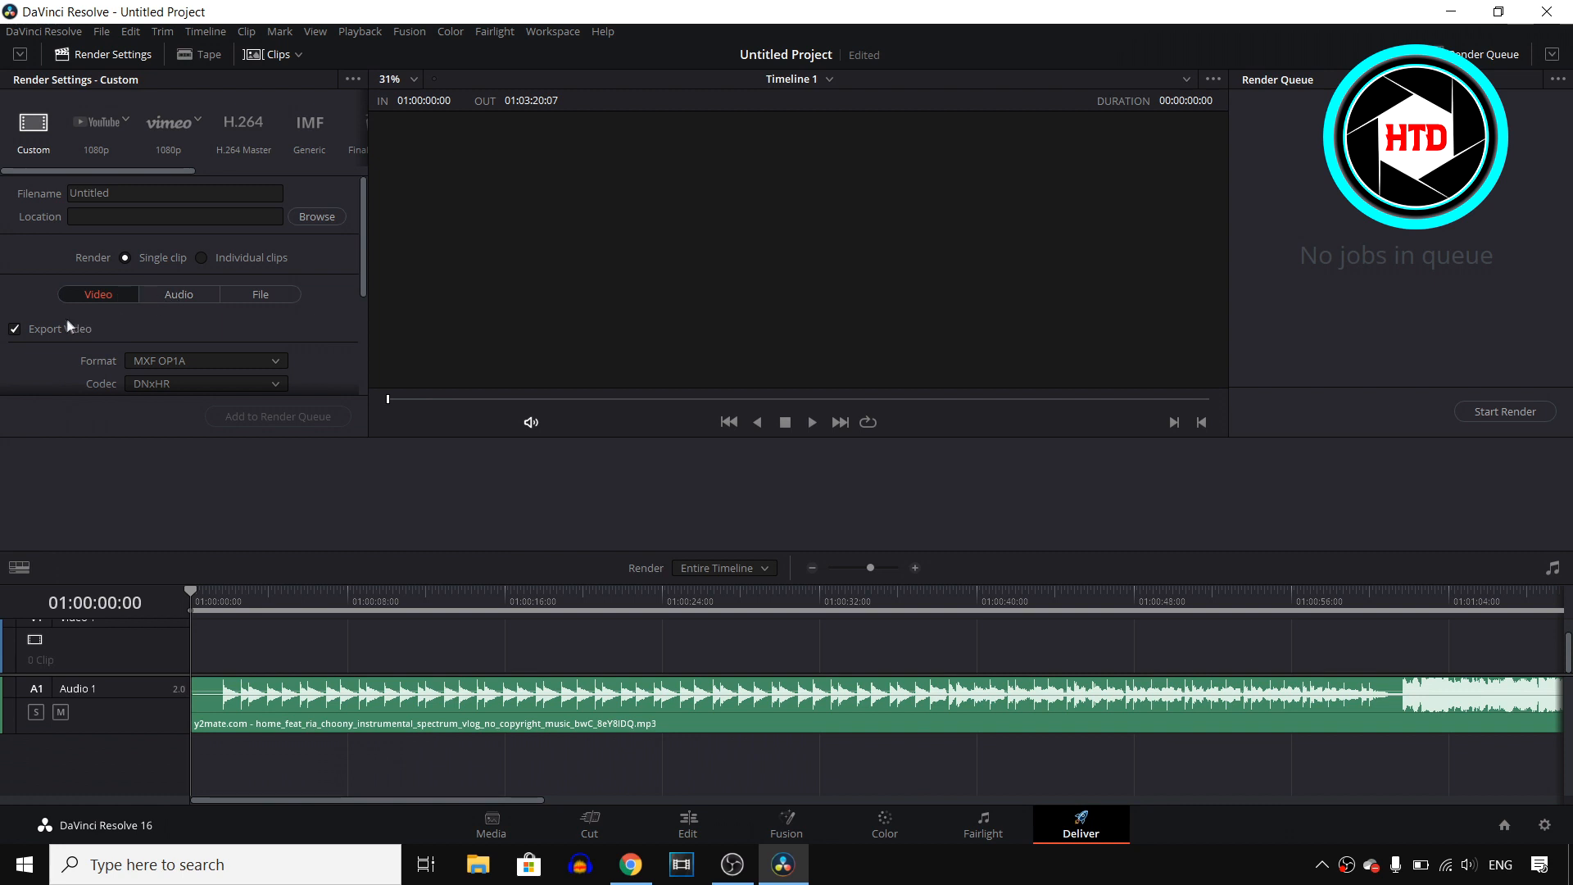
left_click(14, 329)
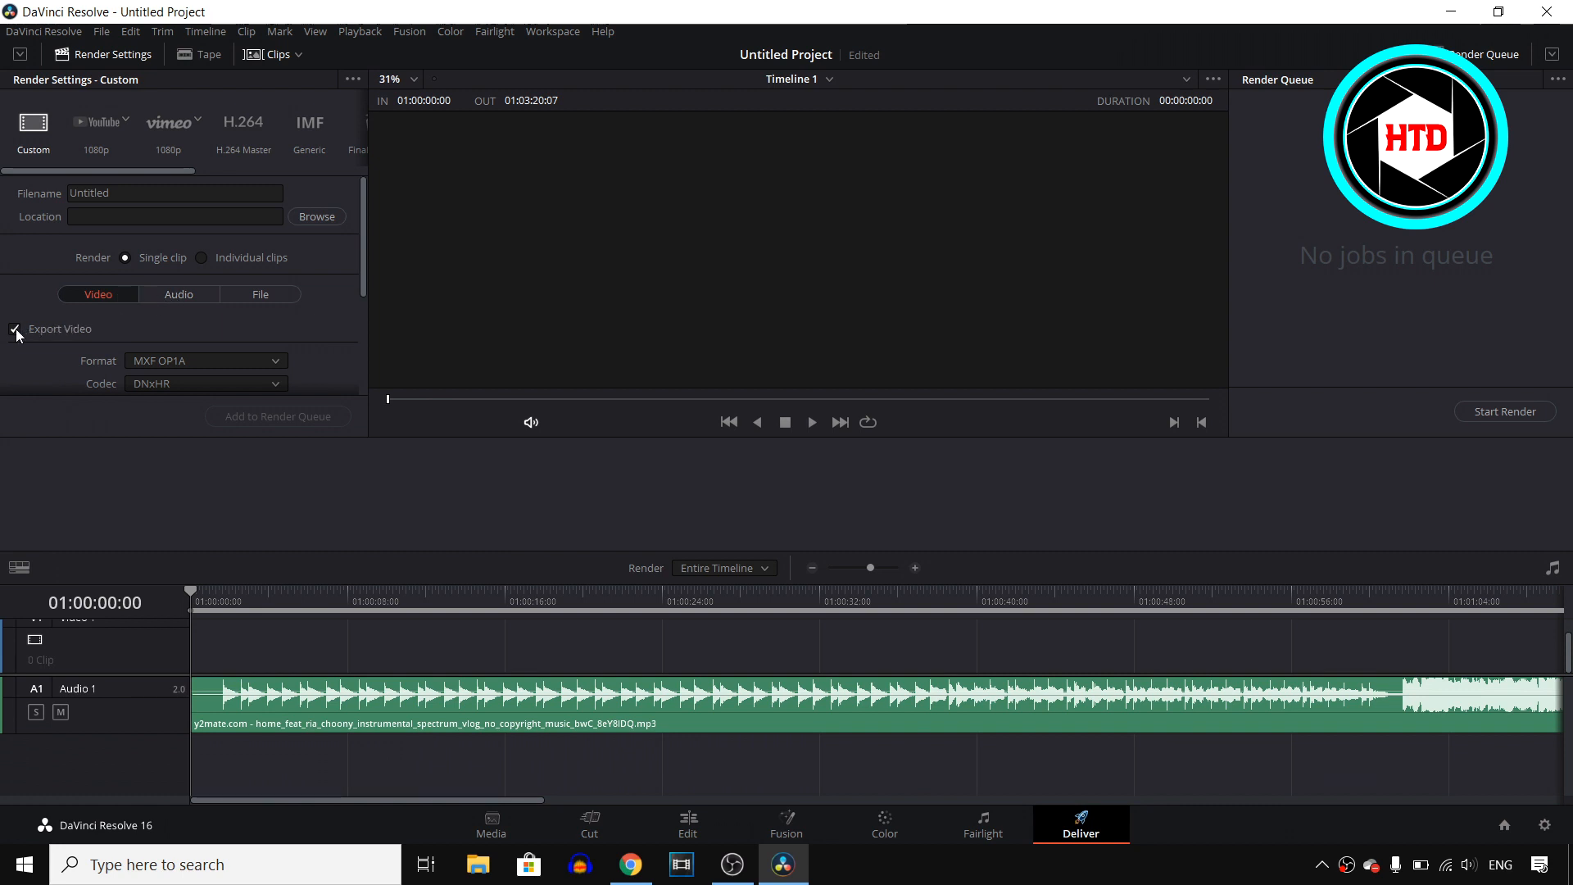
left_click(15, 329)
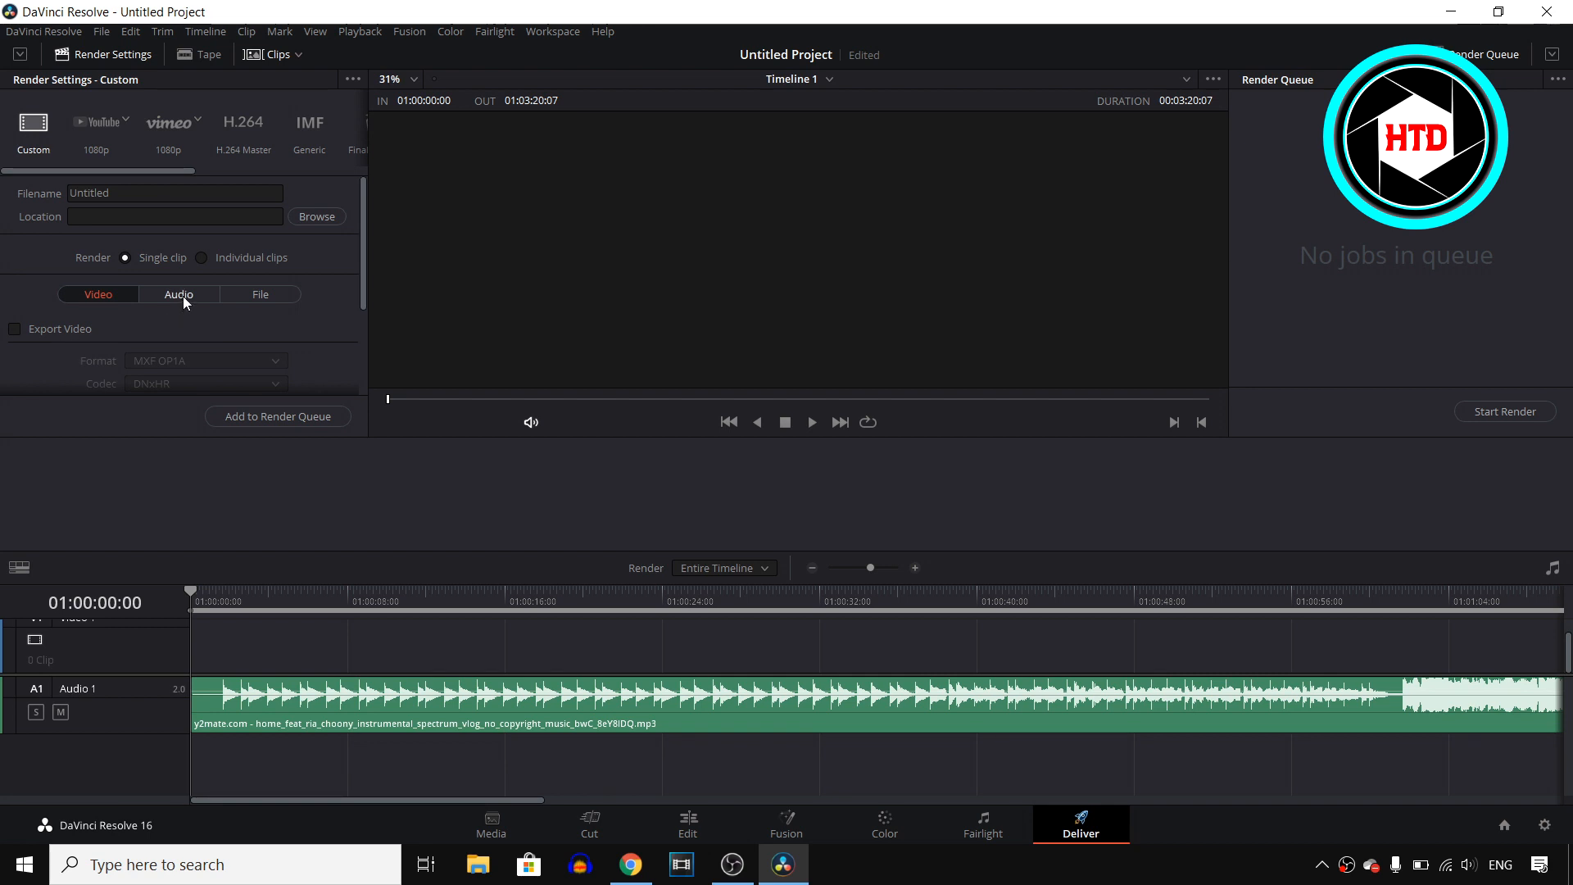
In the Audio render settings, choose Wave format and 24-bit depth, keeping Linear PCM
left_click(179, 294)
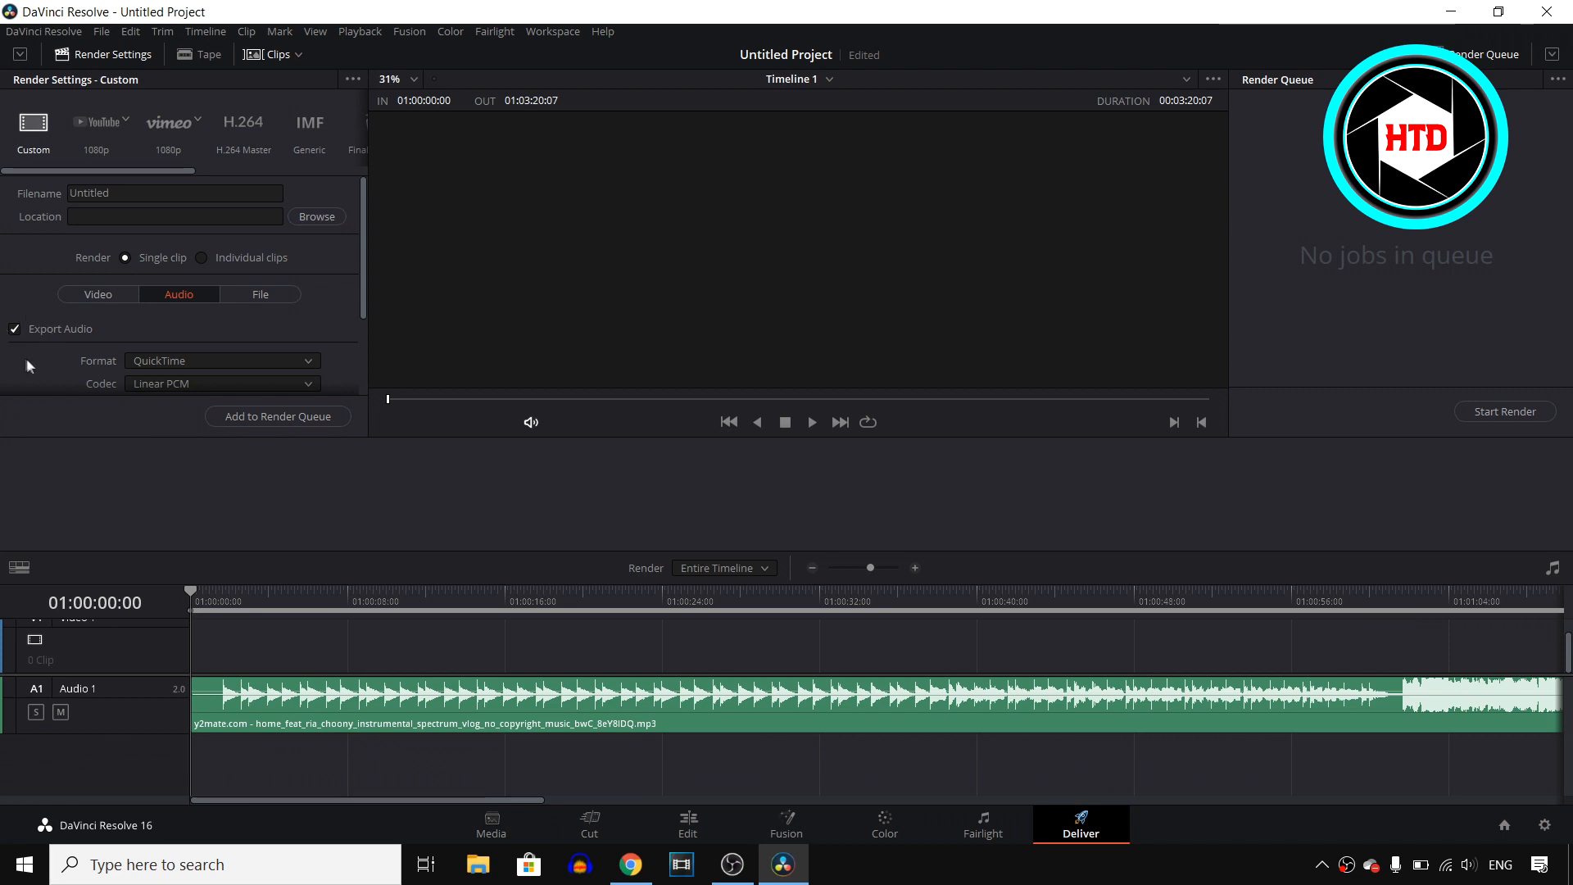
mouse_move(363, 227)
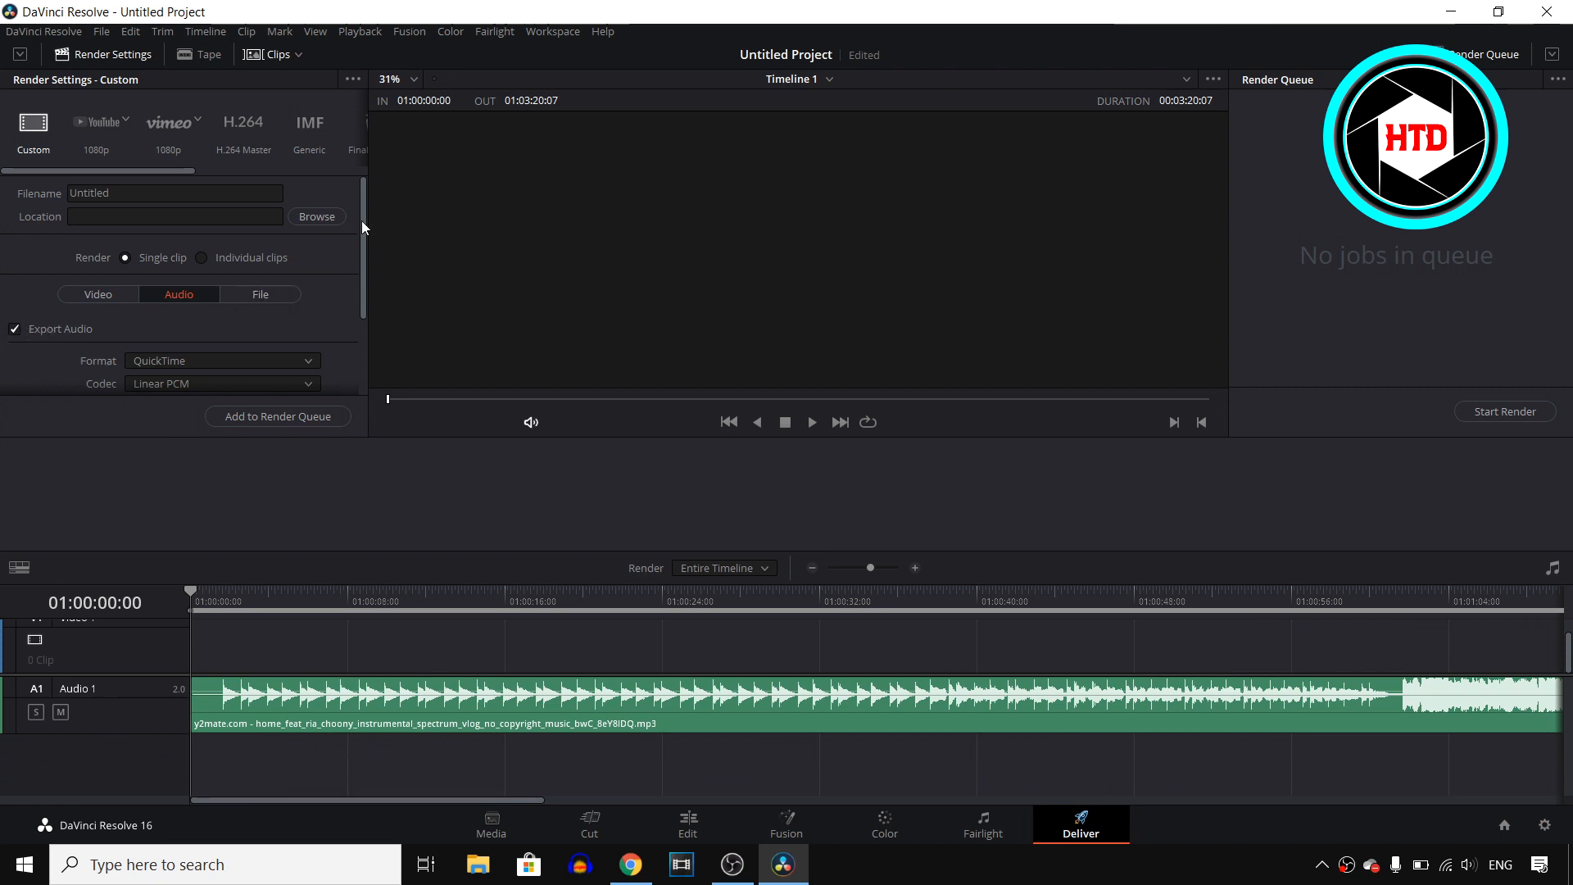
scroll("down", 3)
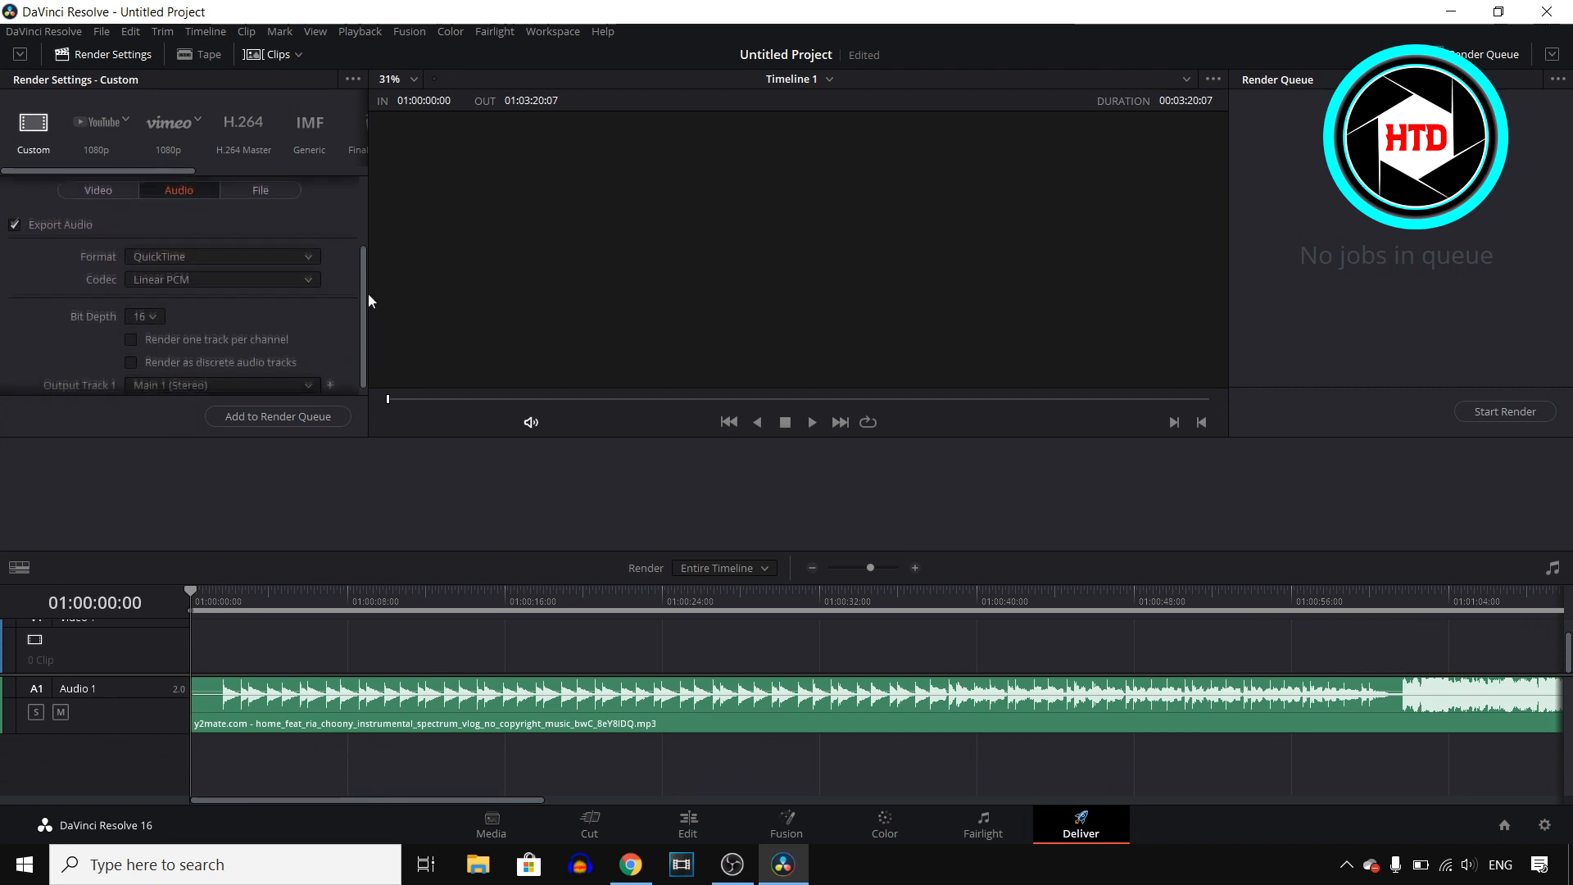
scroll("up", 3)
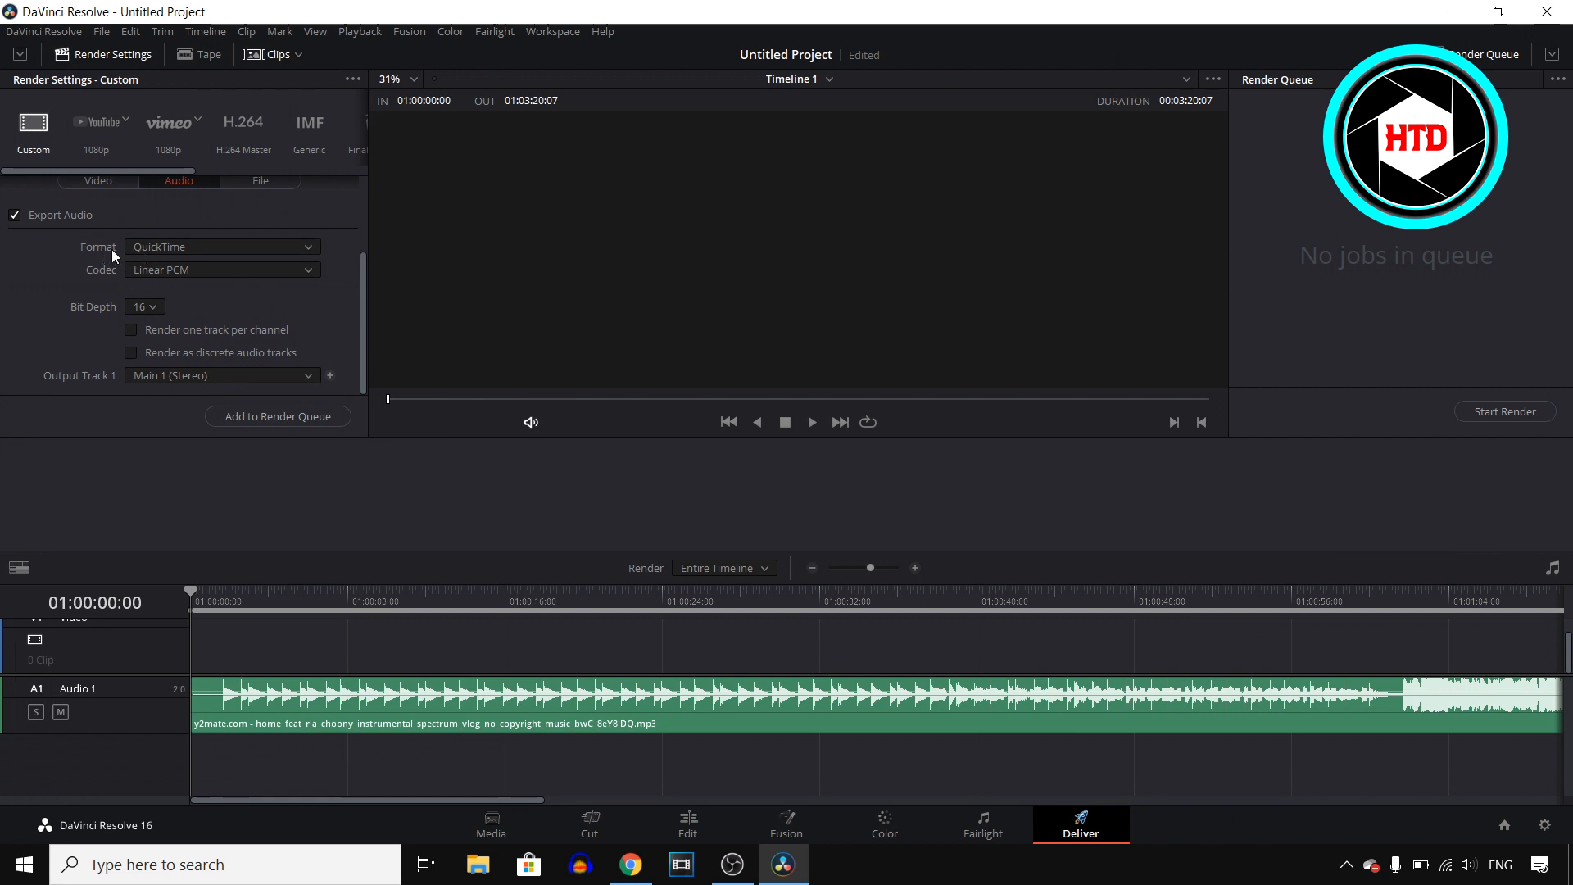
left_click(220, 247)
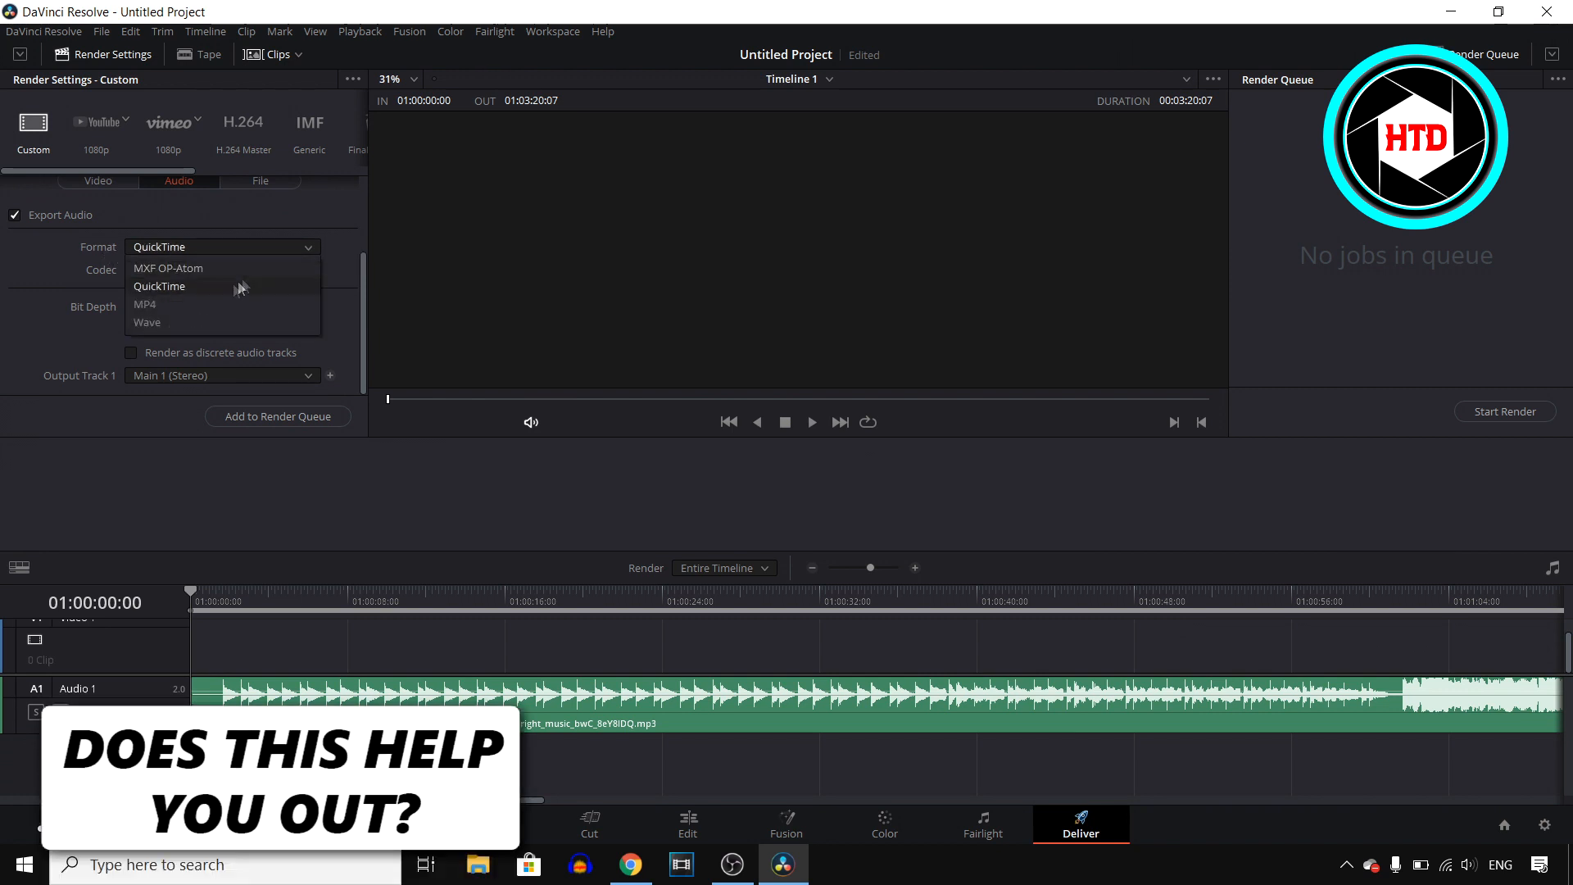
left_click(147, 322)
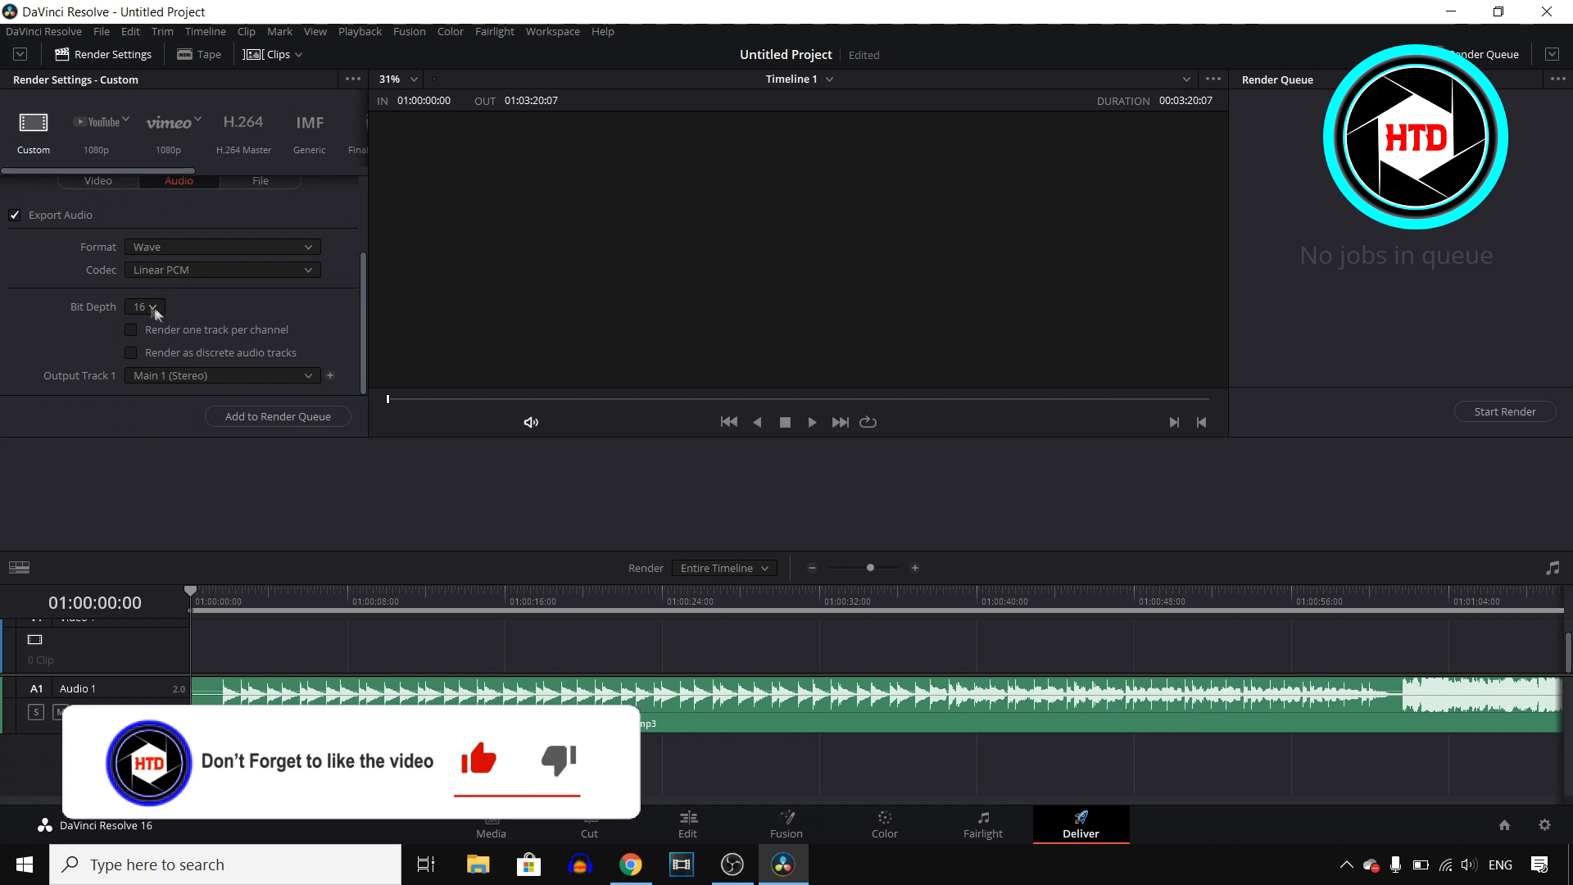
left_click(144, 307)
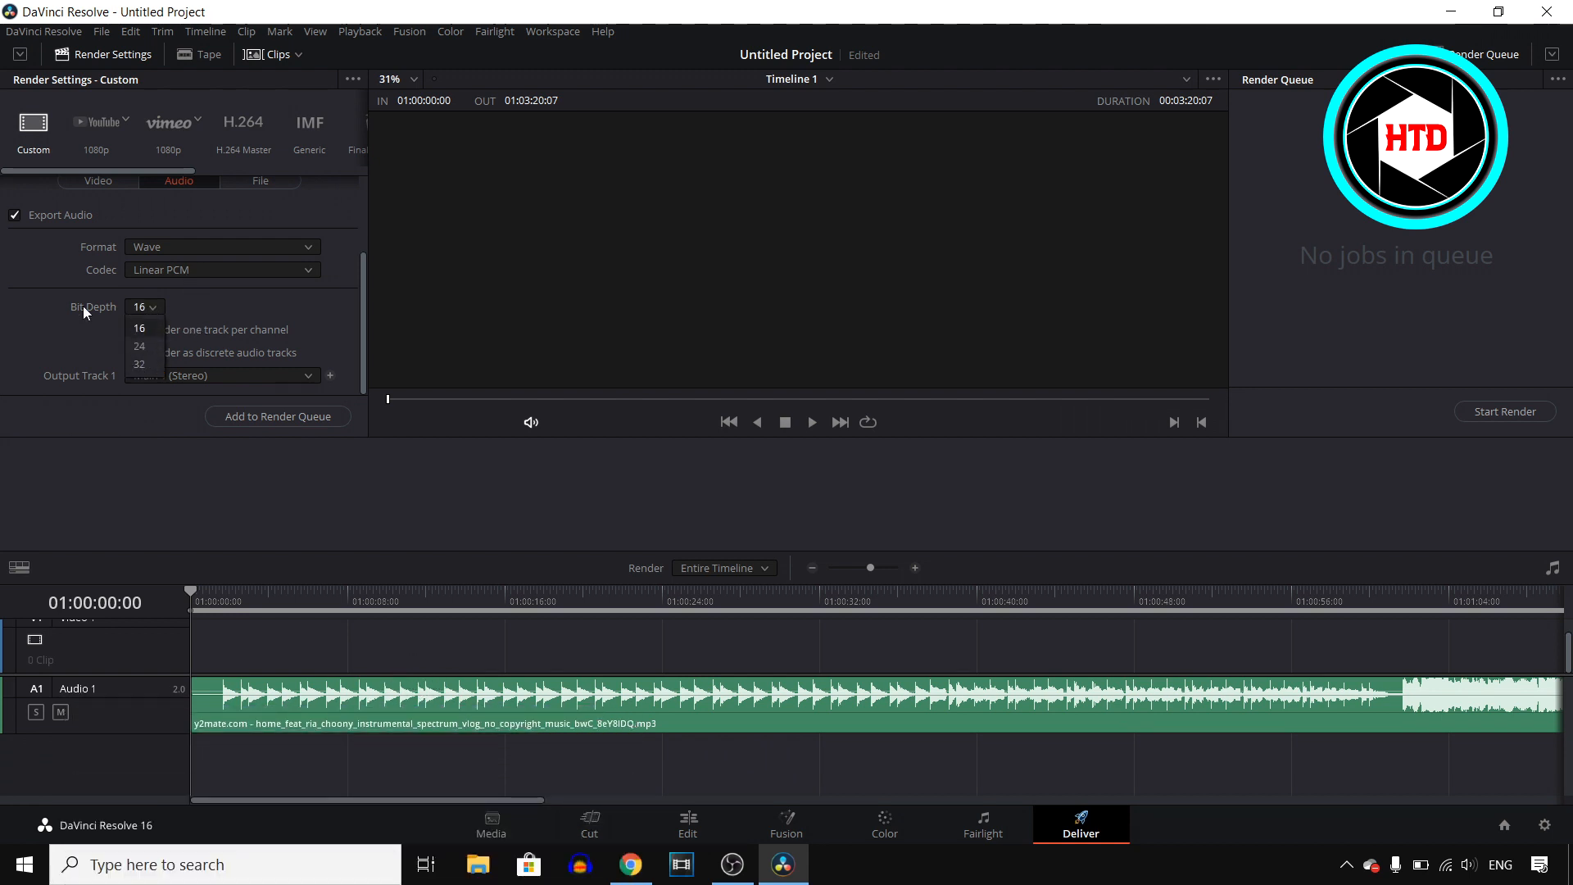
left_click(138, 345)
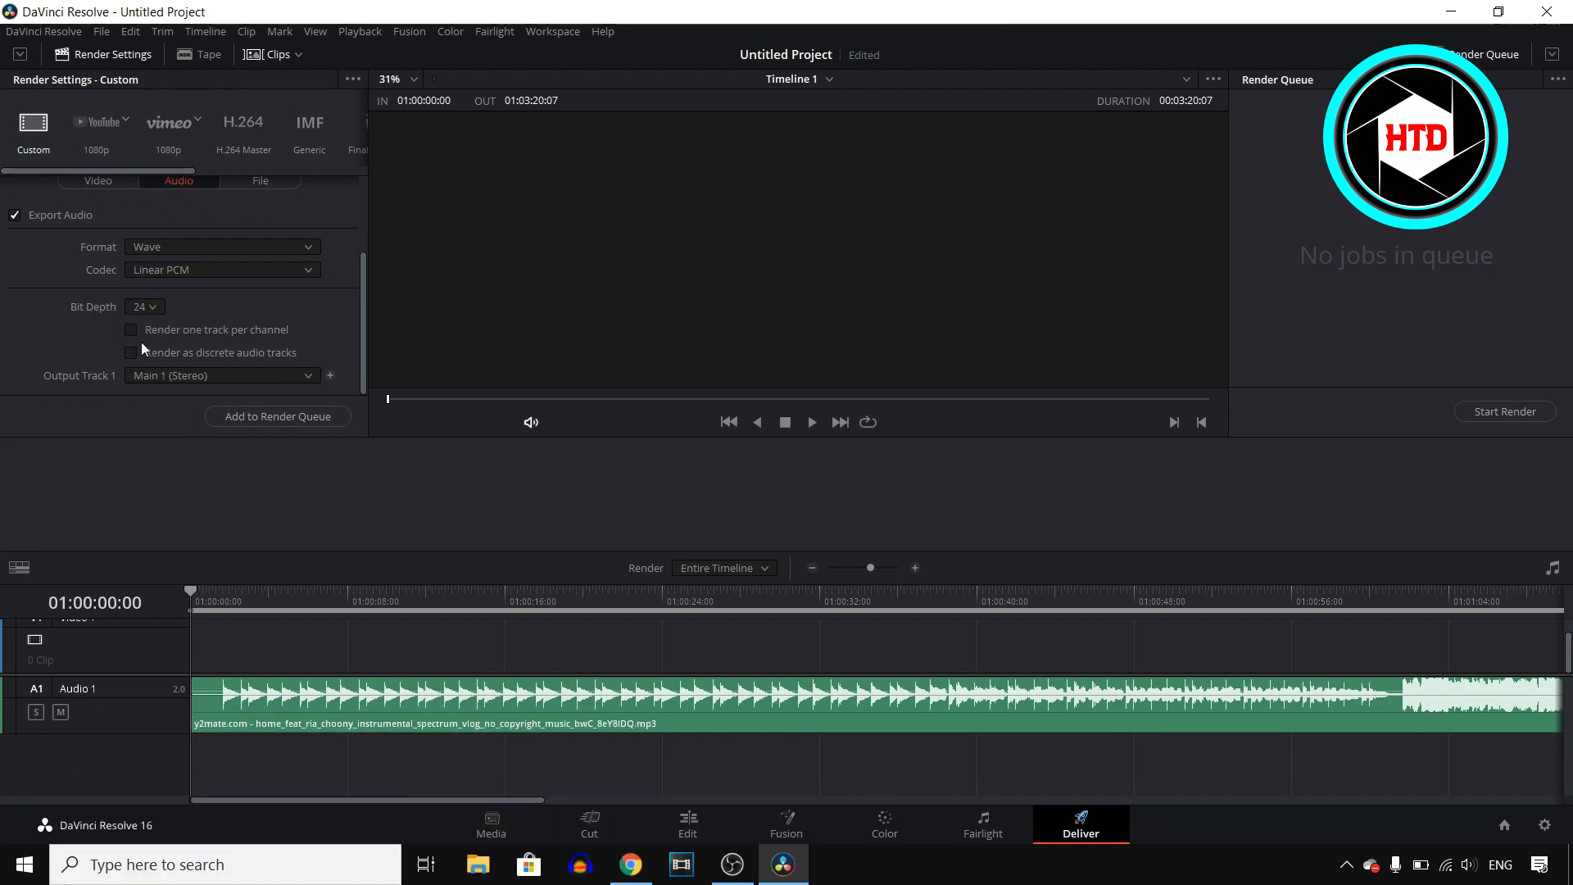
mouse_move(351, 306)
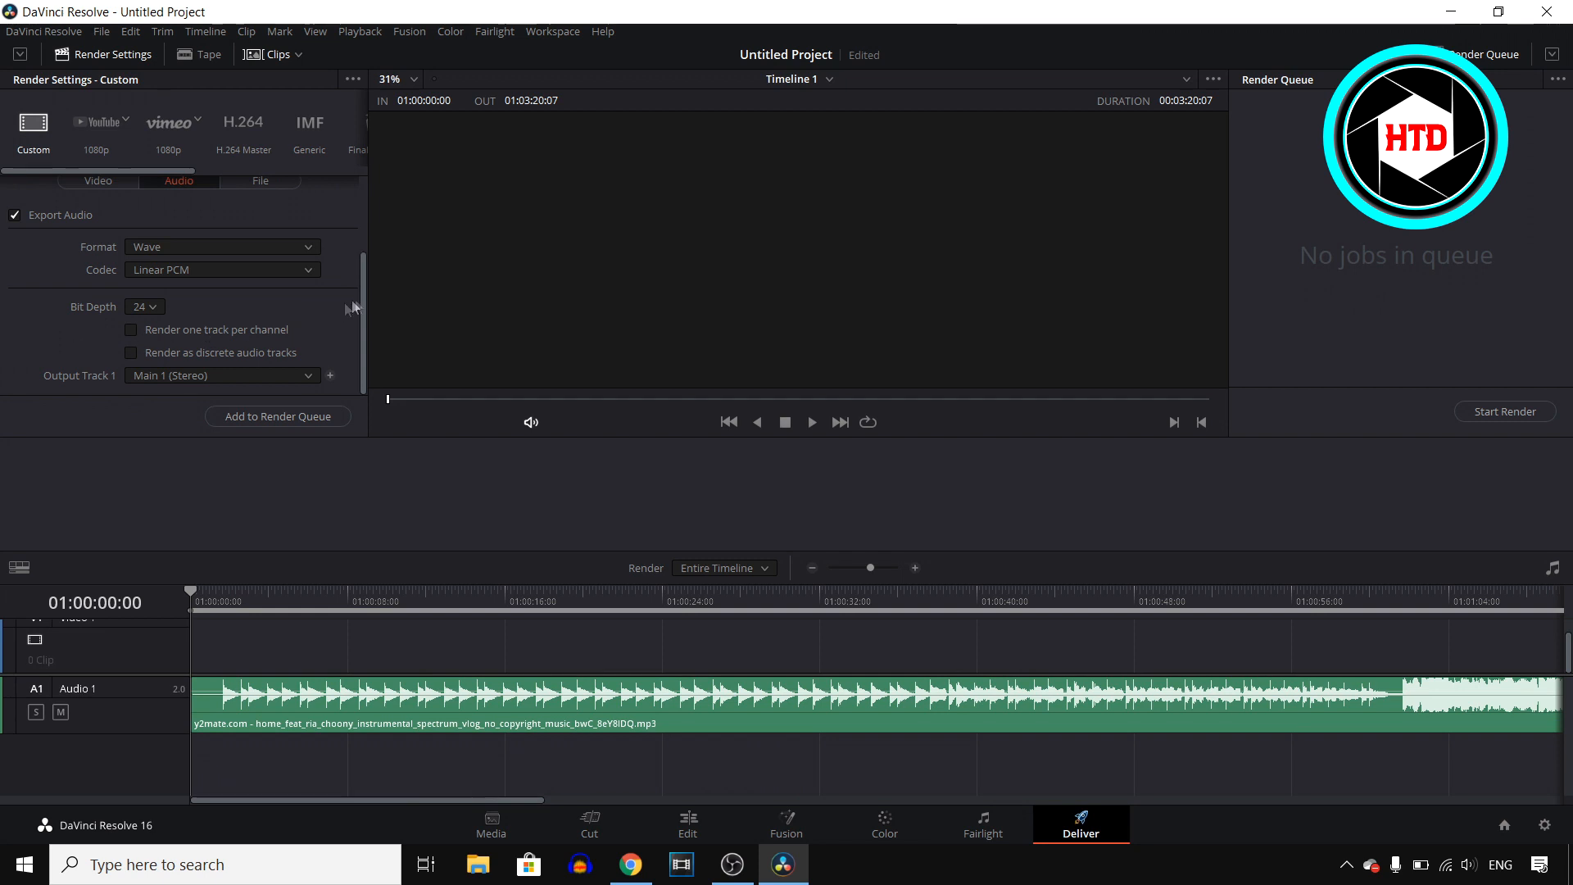
scroll("up", 3)
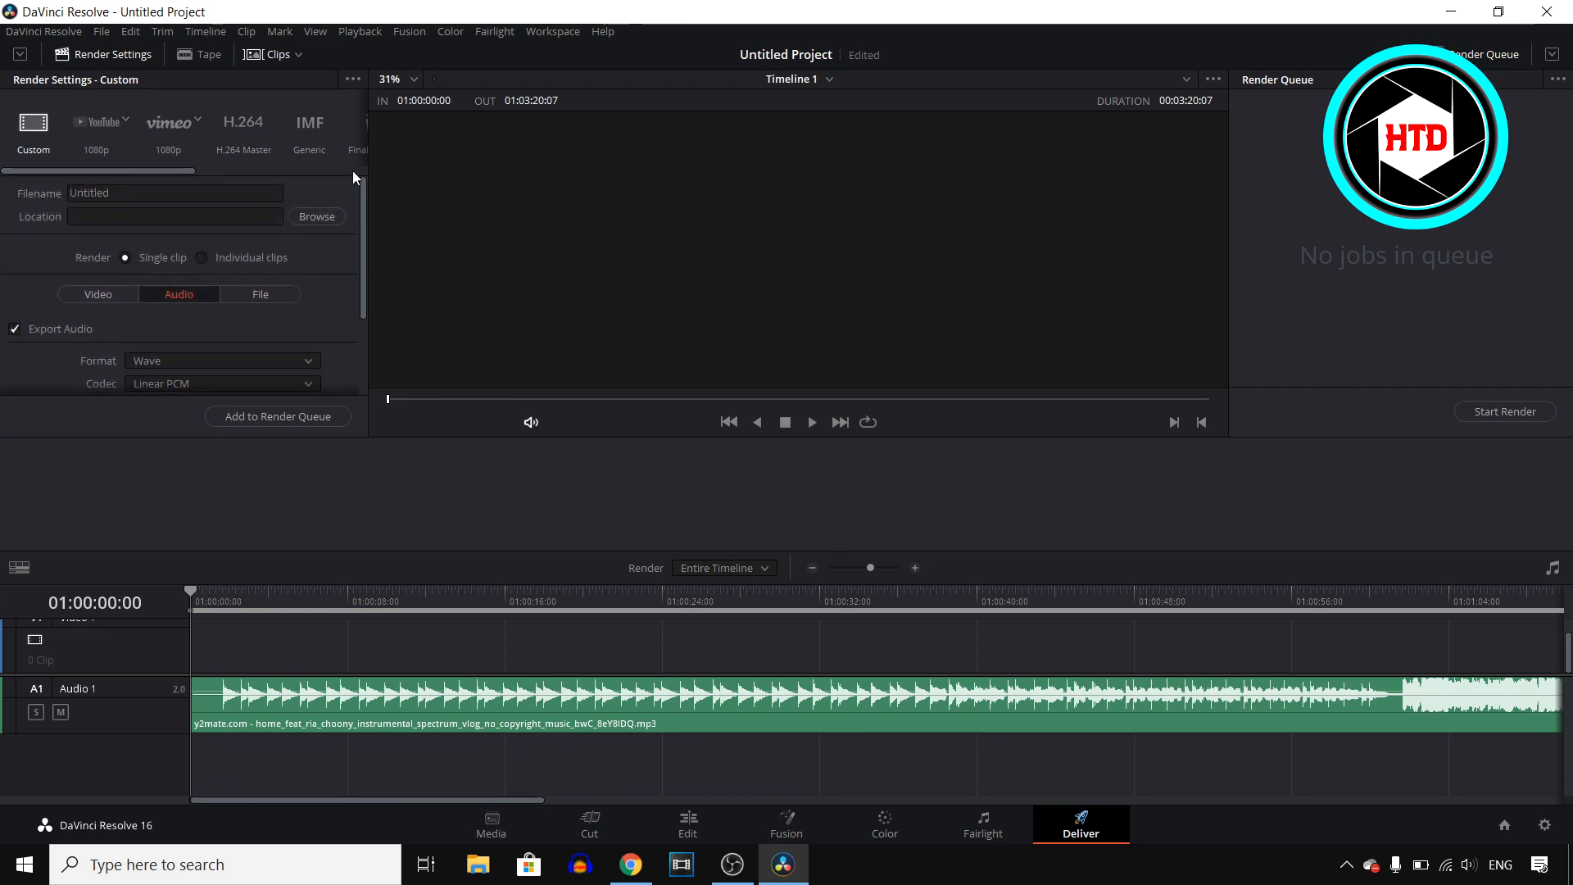
Name the output file 'mp3 test' and add it to the render queue
left_click(174, 192)
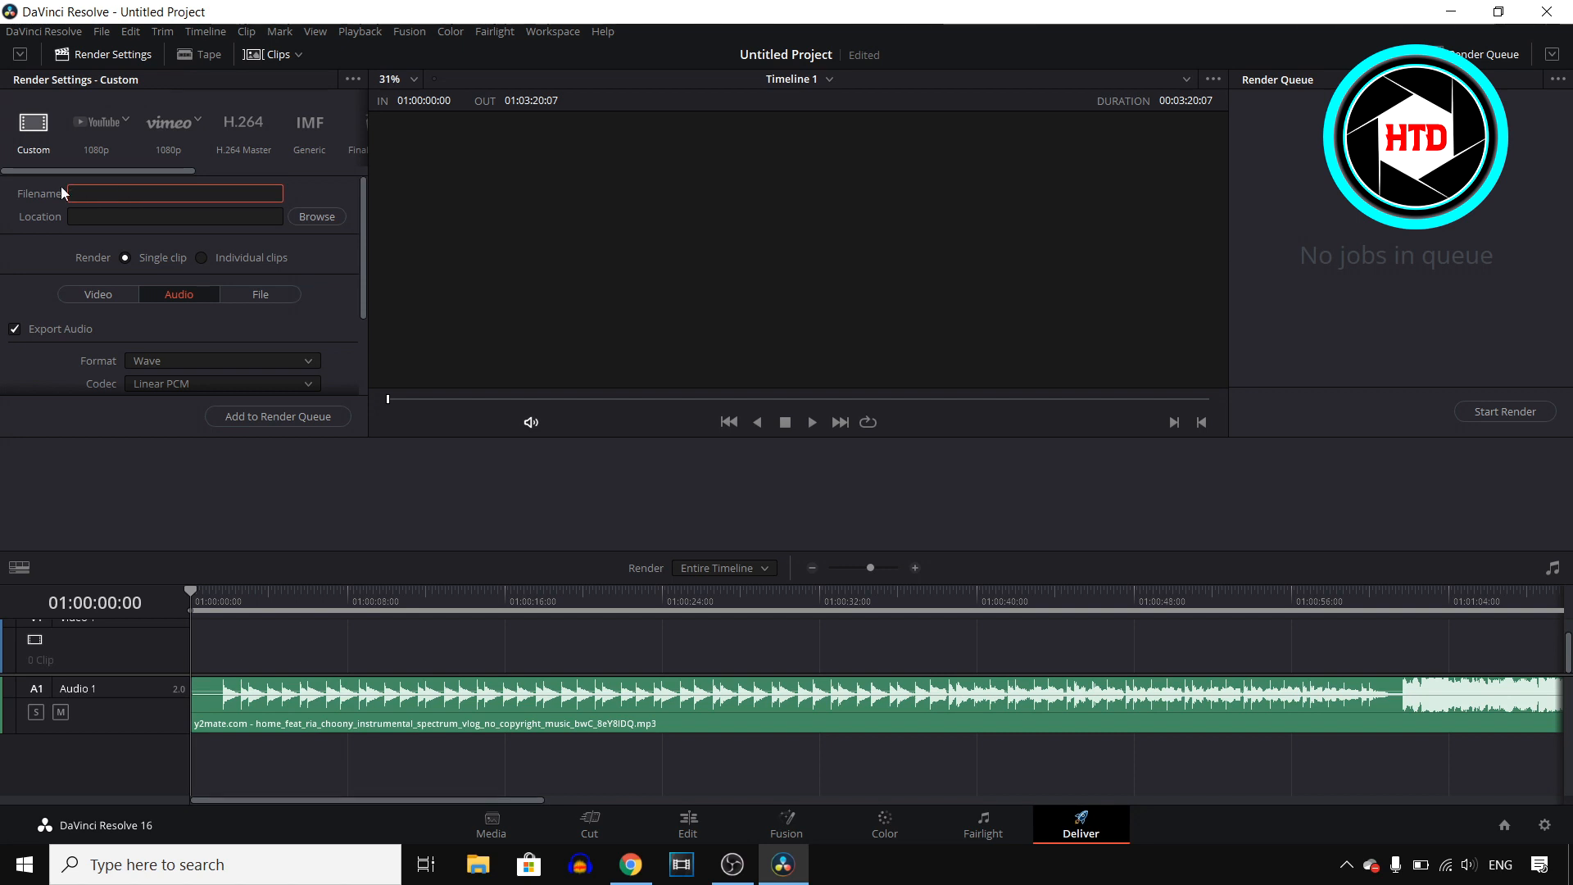
type("mp3 test")
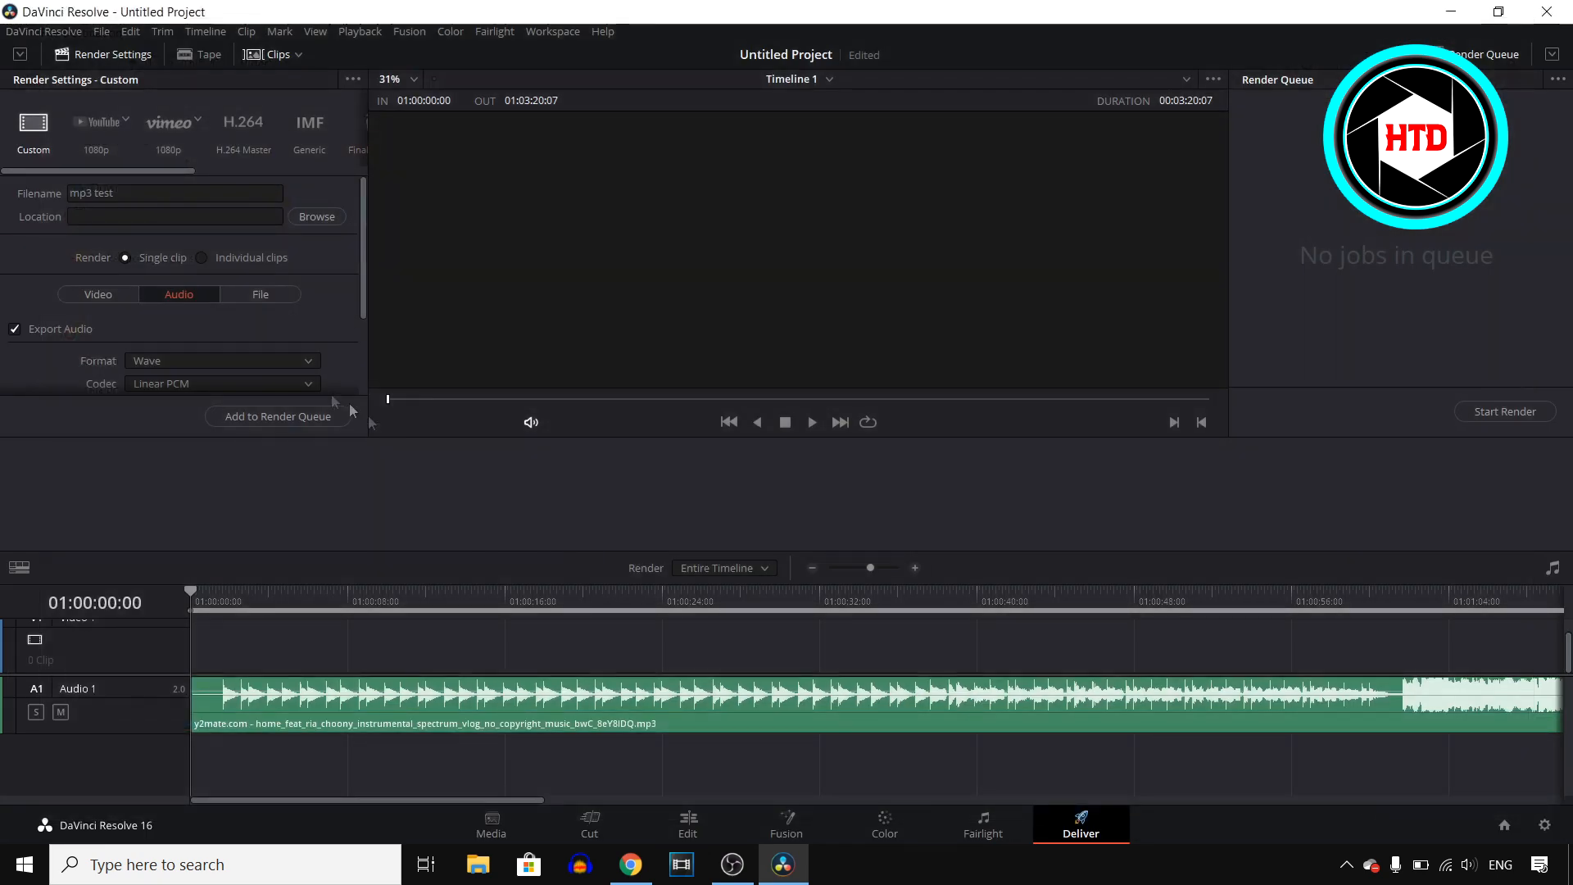
left_click(277, 416)
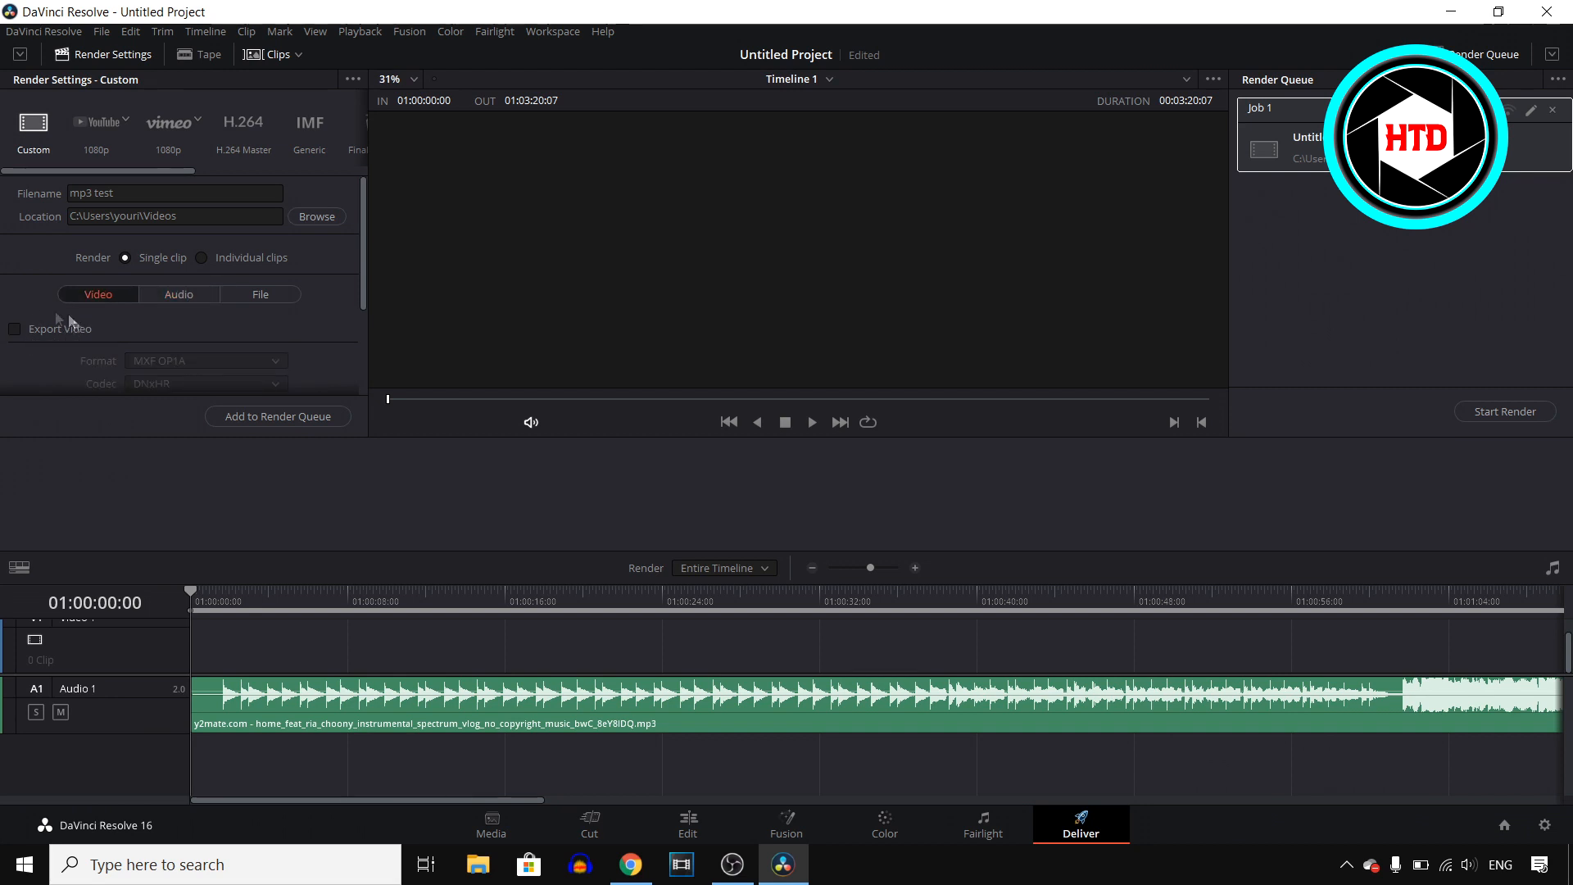
mouse_move(1379, 394)
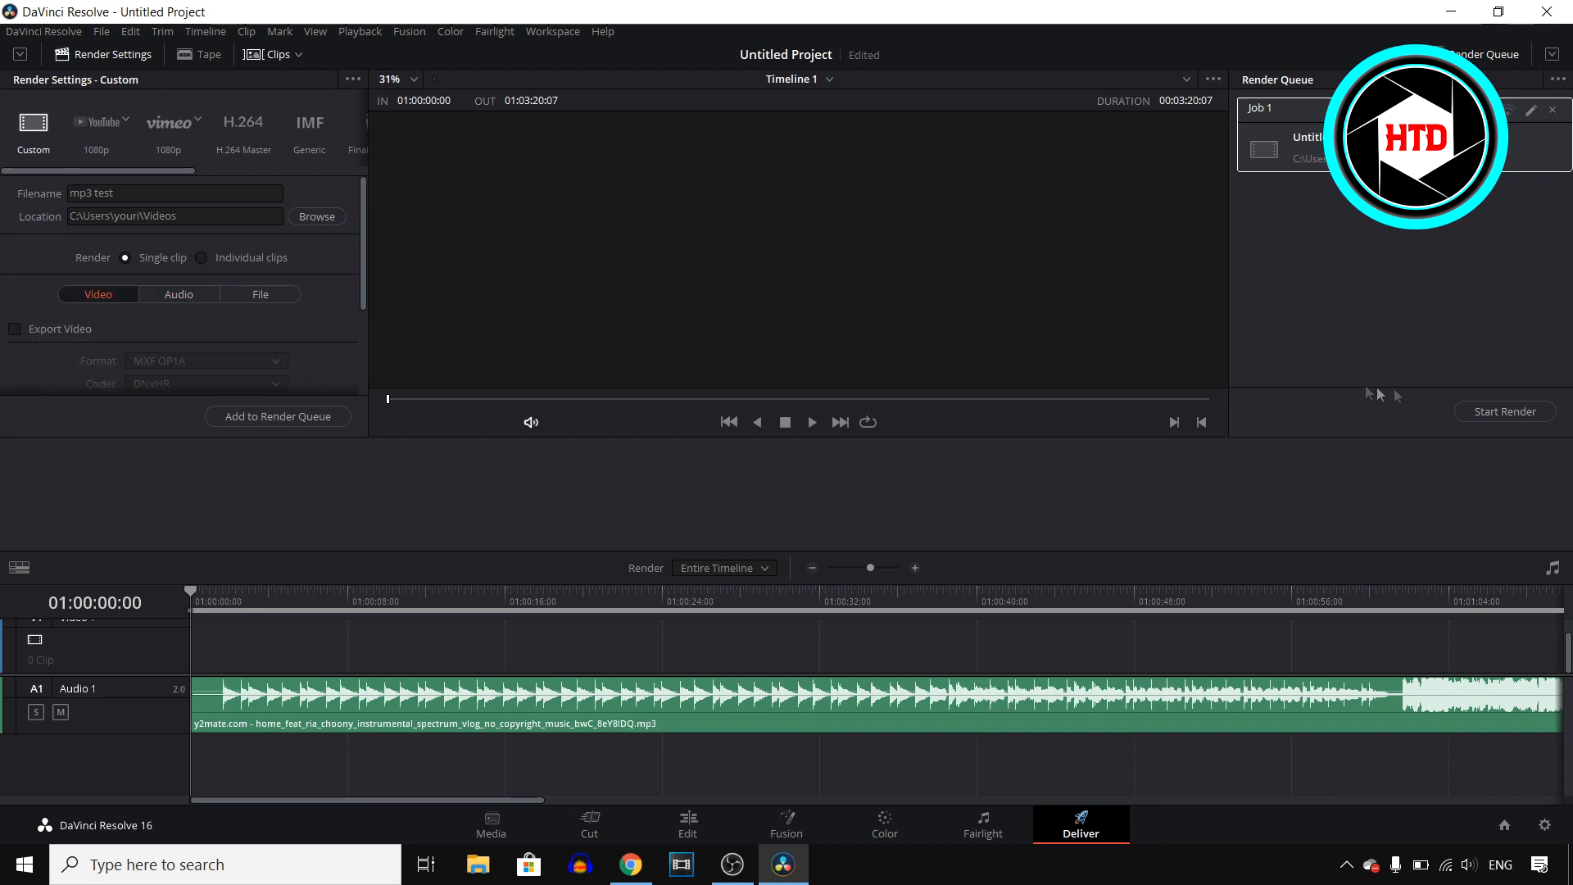
Render the queued audio job, then open Online Audio Converter from the search results
left_click(1504, 411)
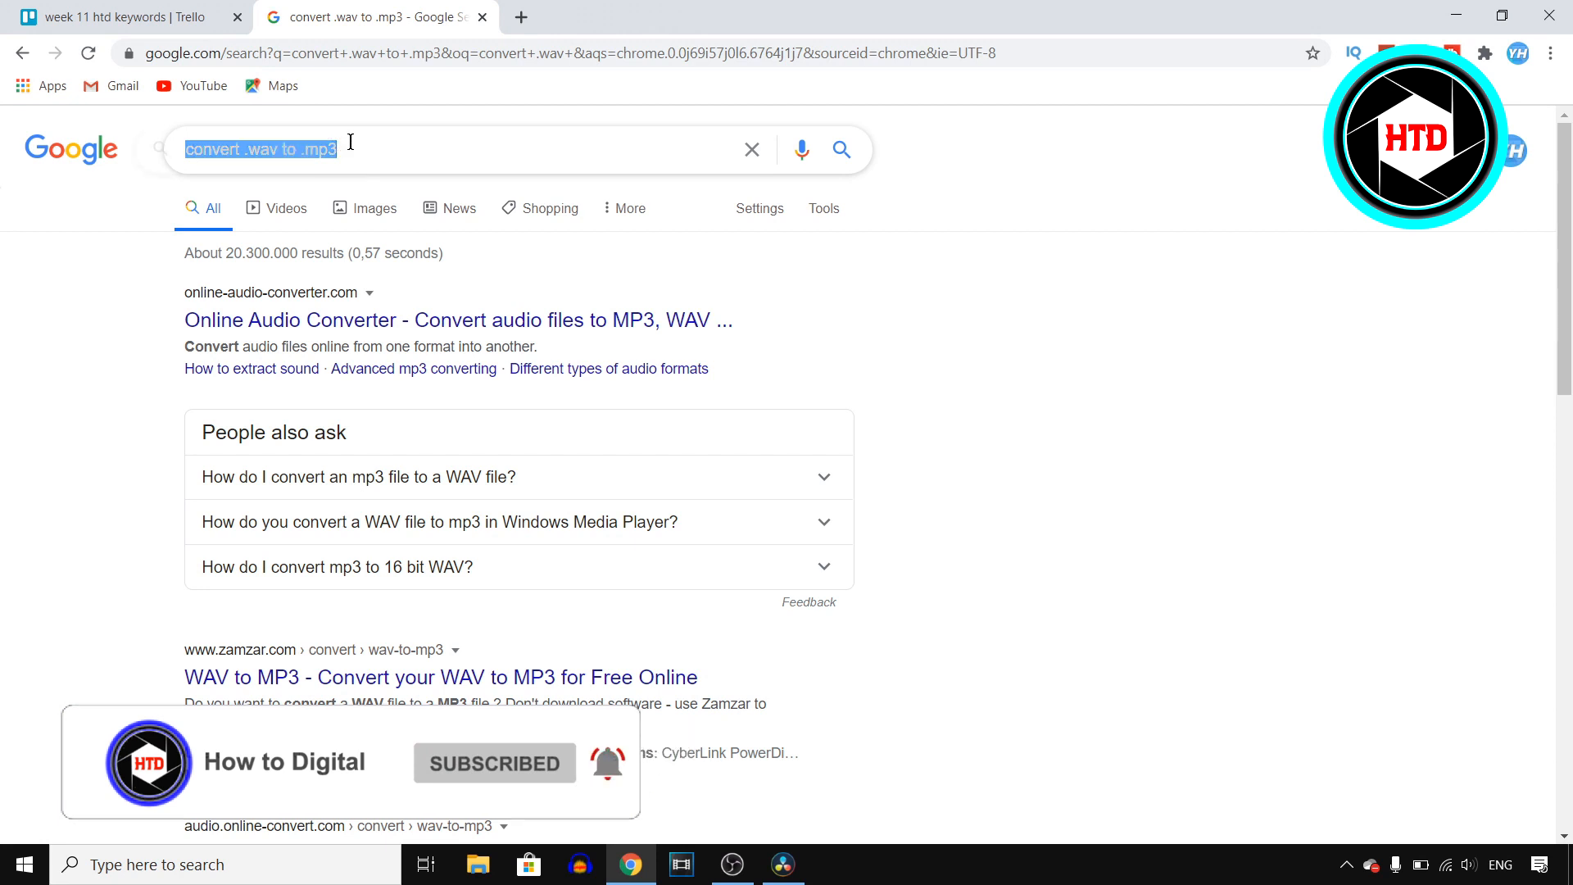
mouse_move(672, 319)
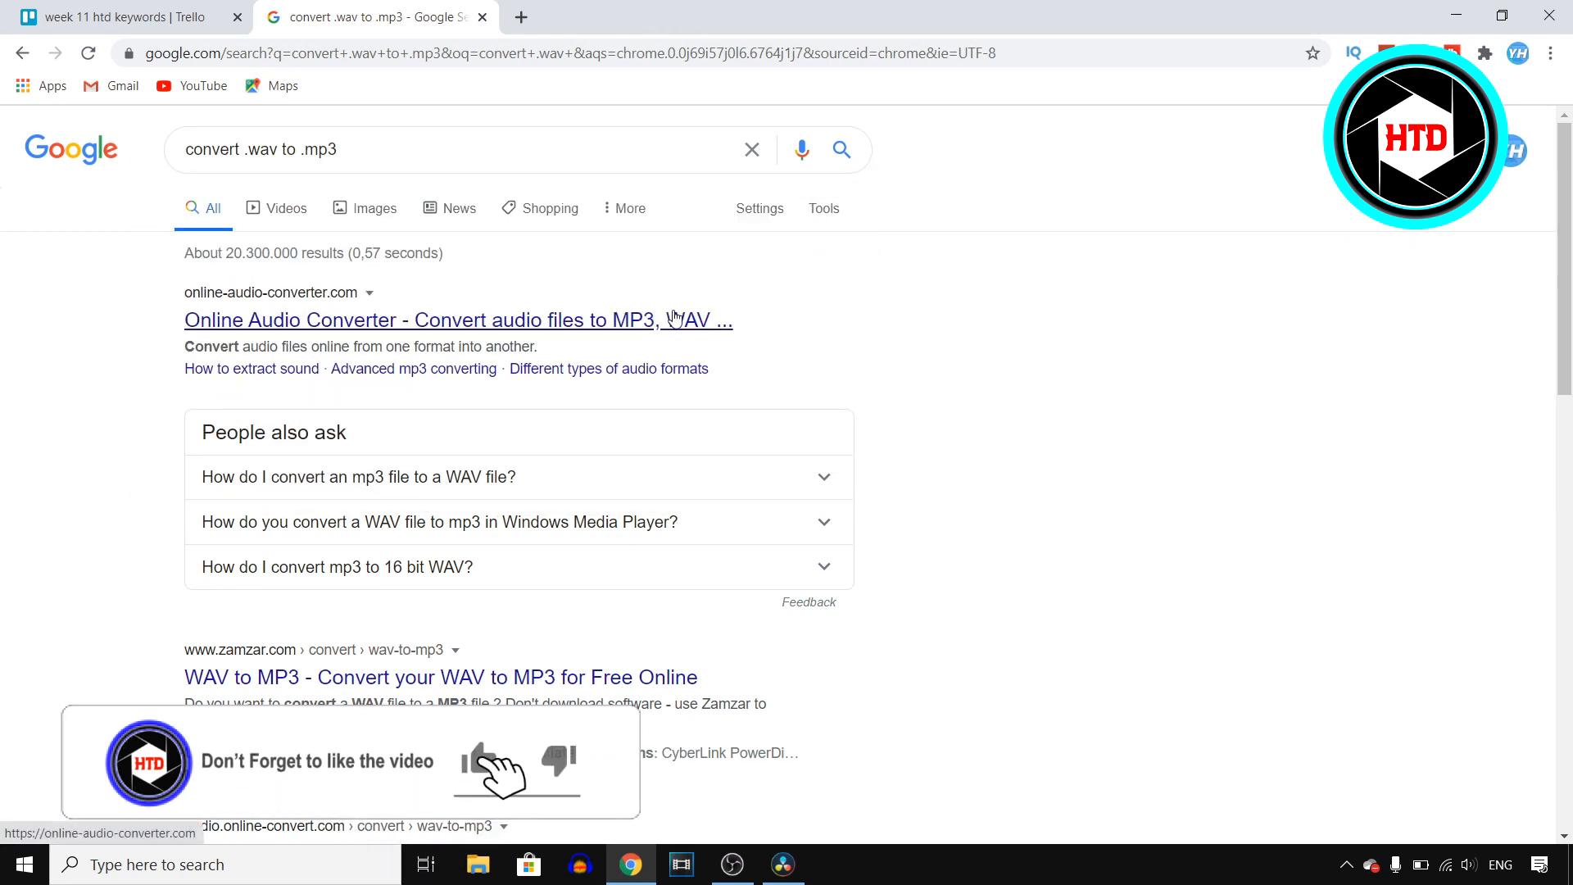
left_click(457, 321)
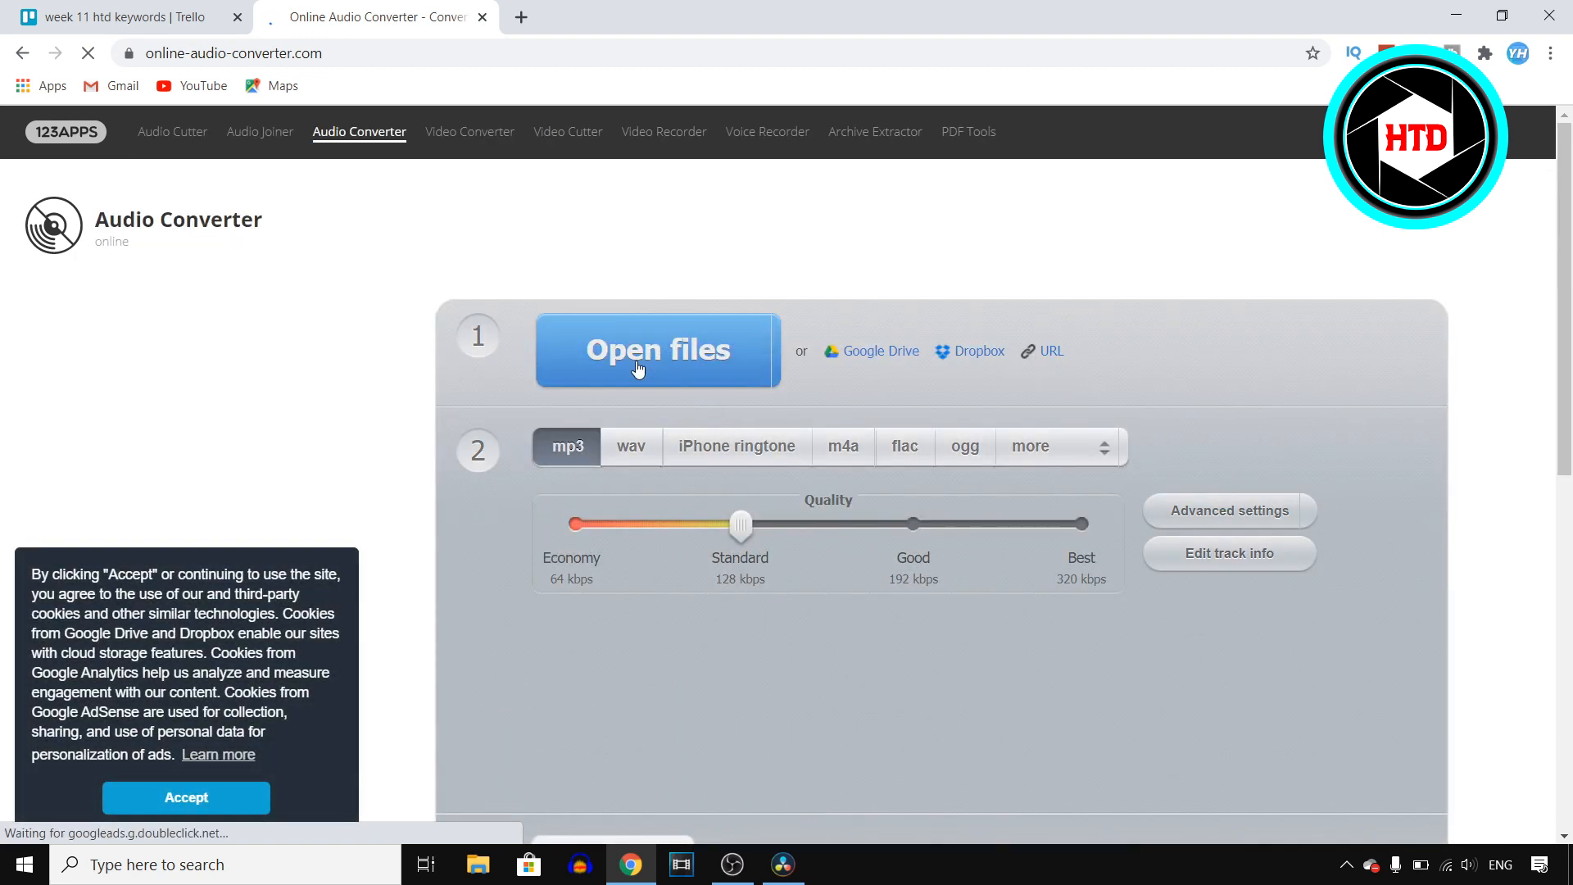
Select wav as the output format and upload the rendered 'mp3 test.wav' file
left_click(630, 445)
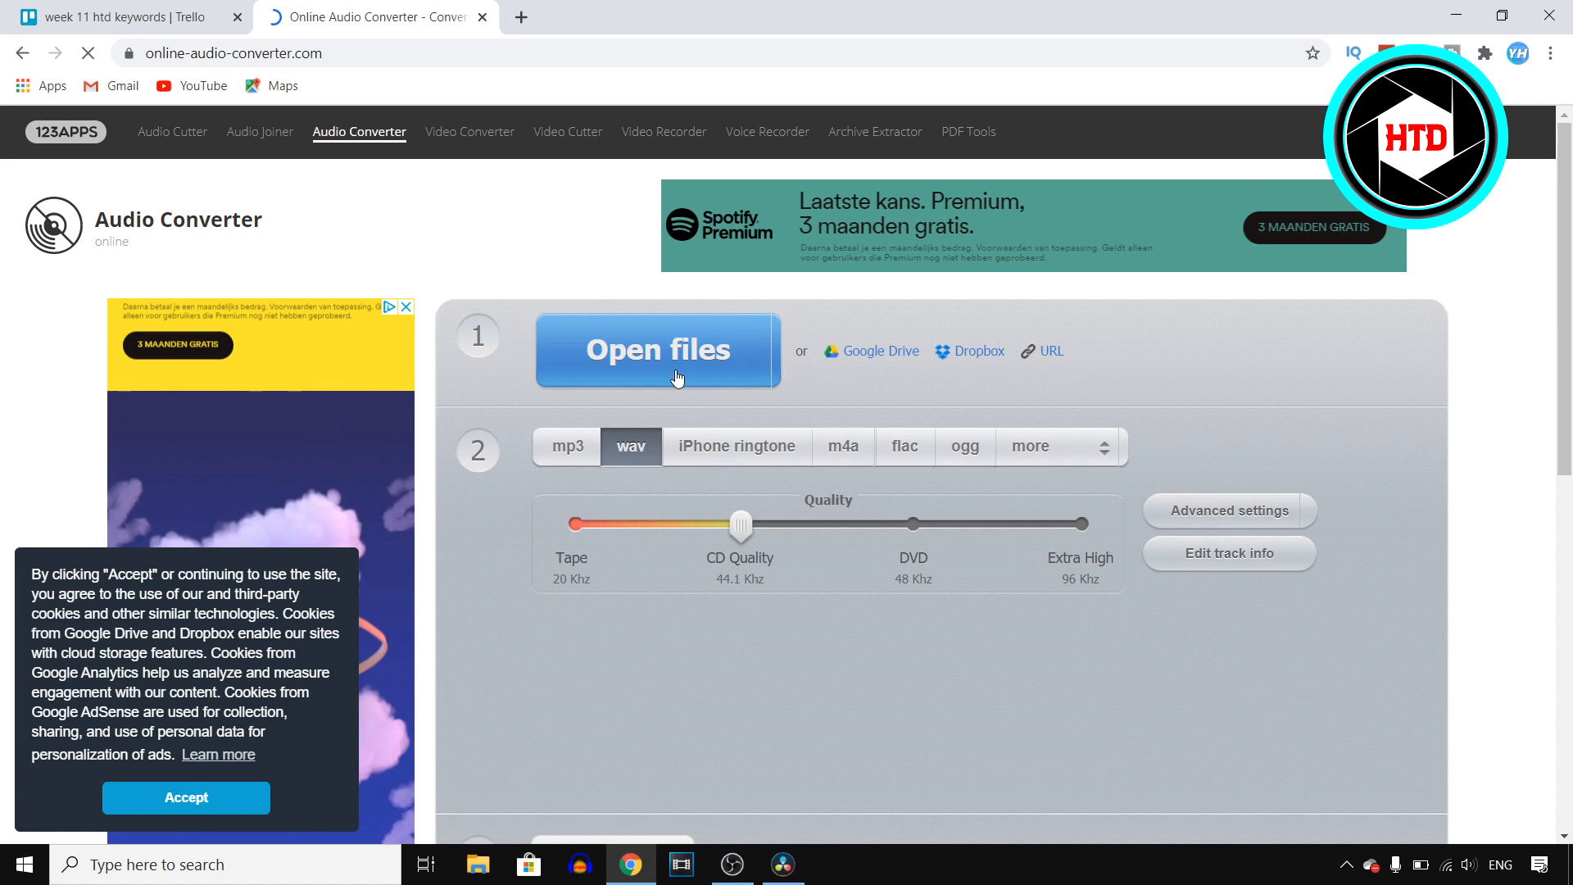
left_click(657, 349)
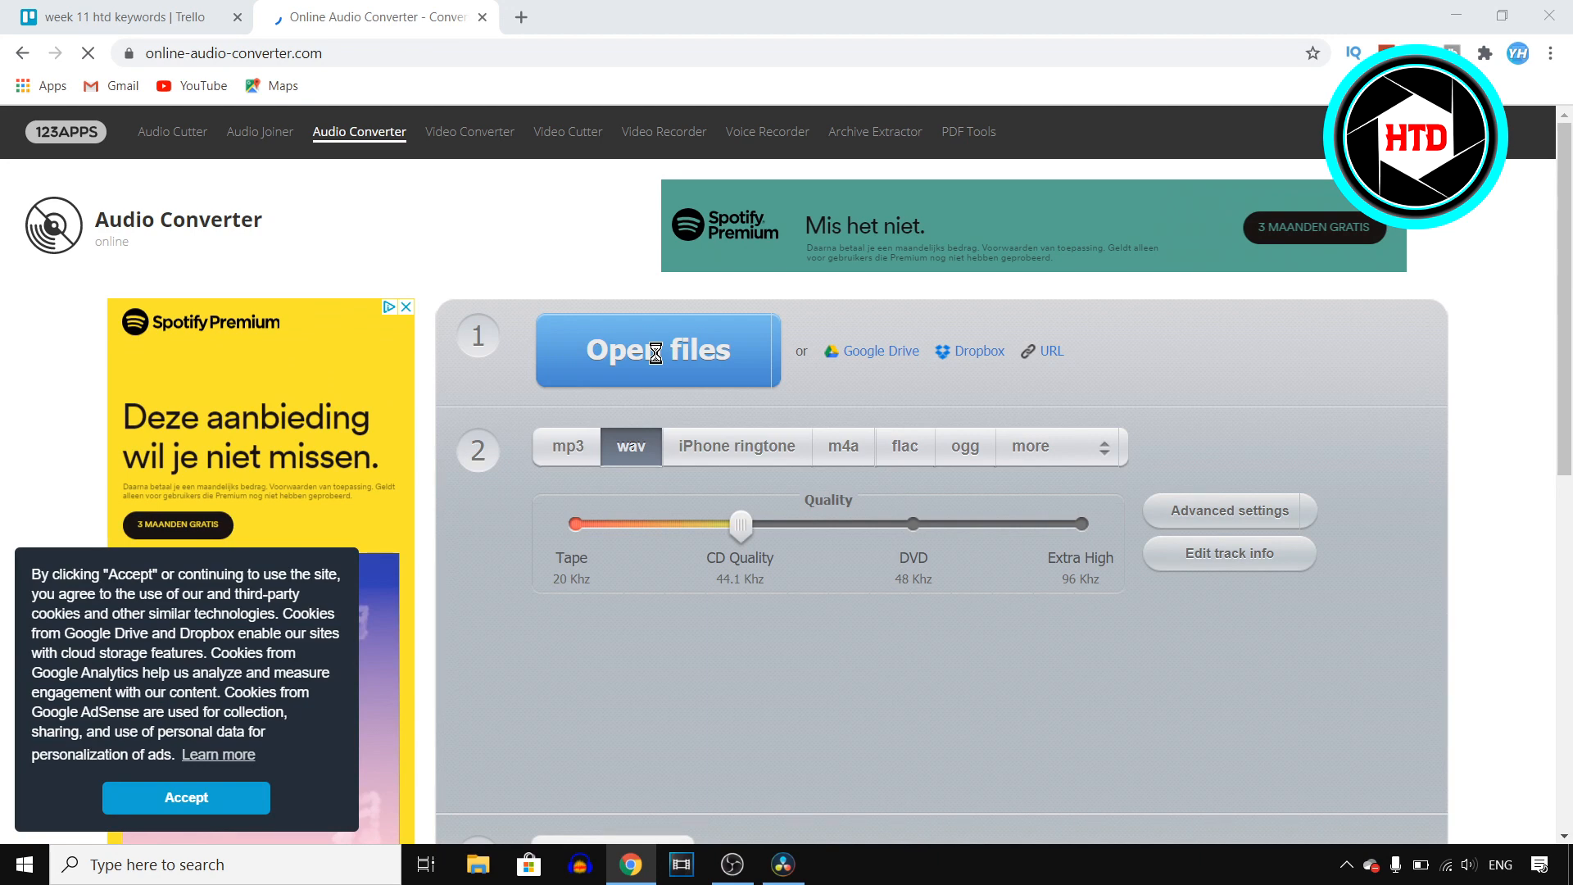
left_click(657, 350)
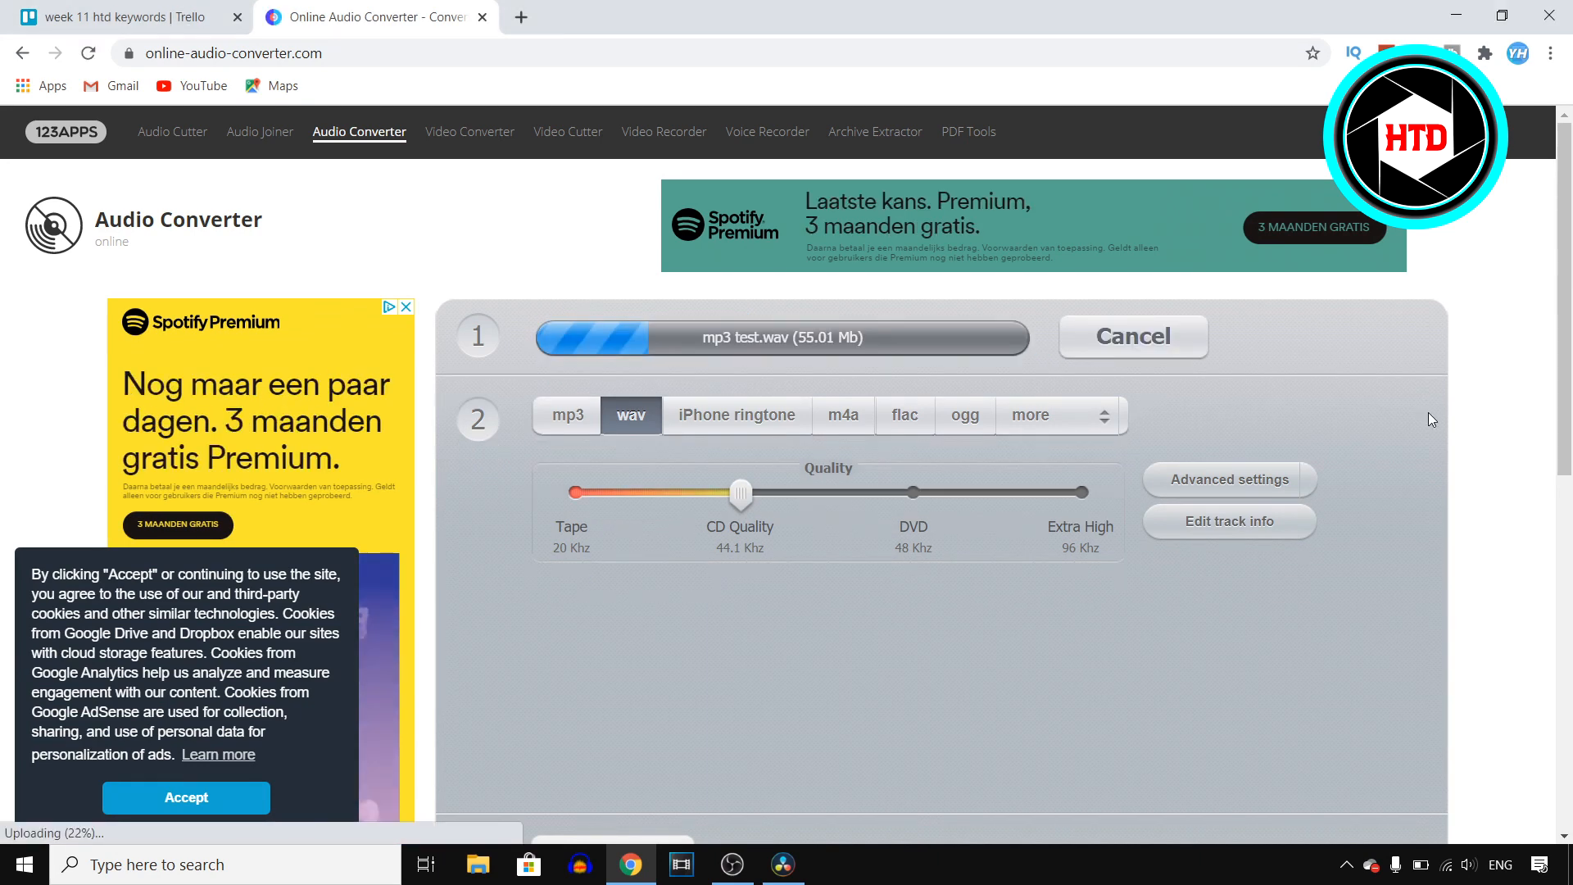